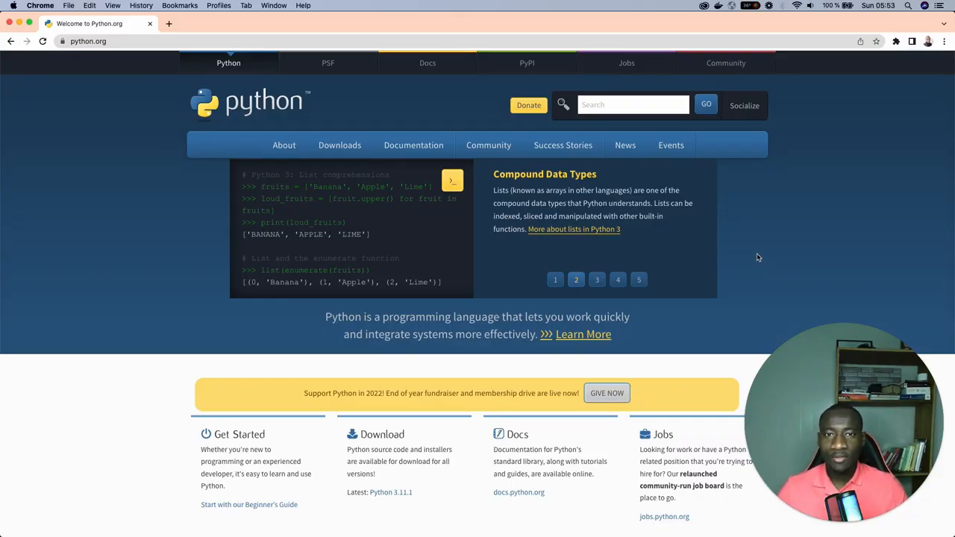
mouse_move(712, 235)
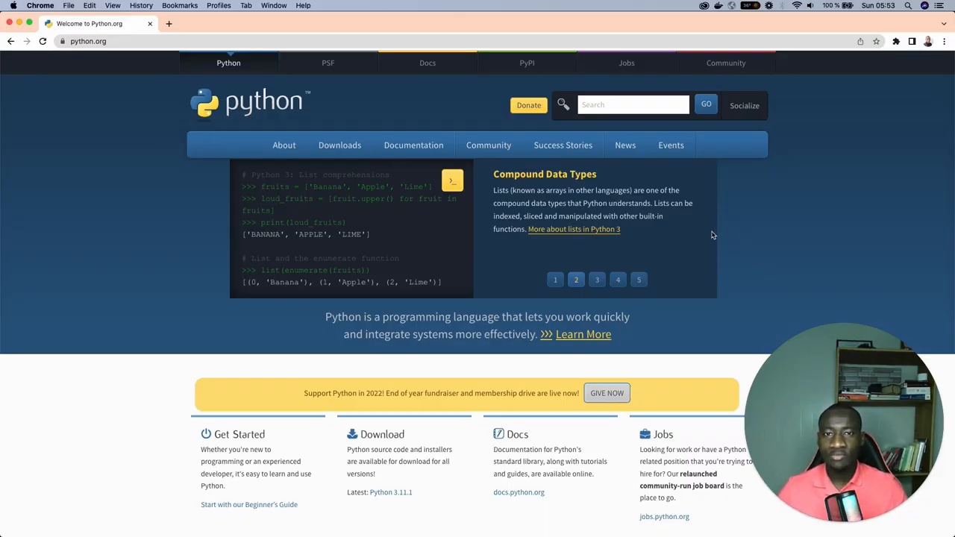
Step: Navigate python.org to the Python Releases for macOS page and scroll through the installers
left_click(88, 41)
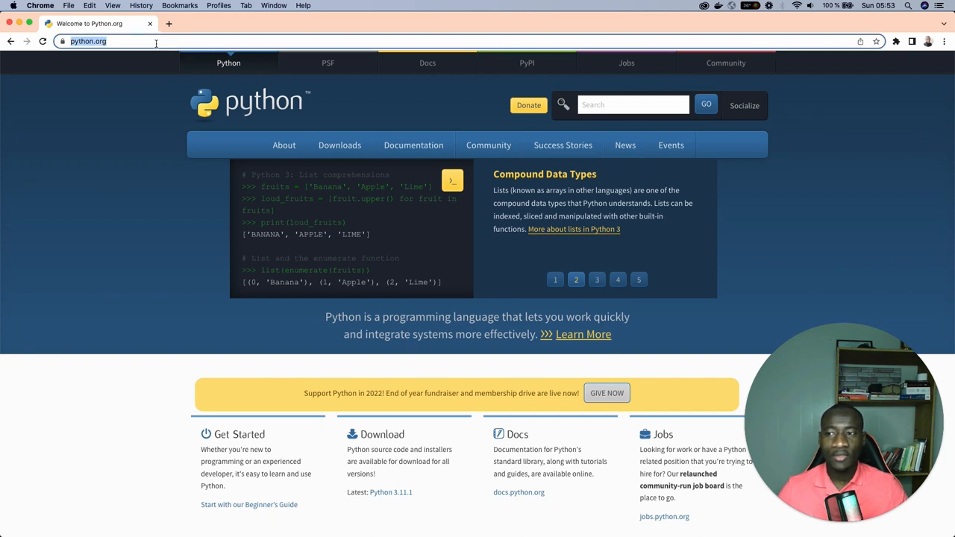
left_click(340, 145)
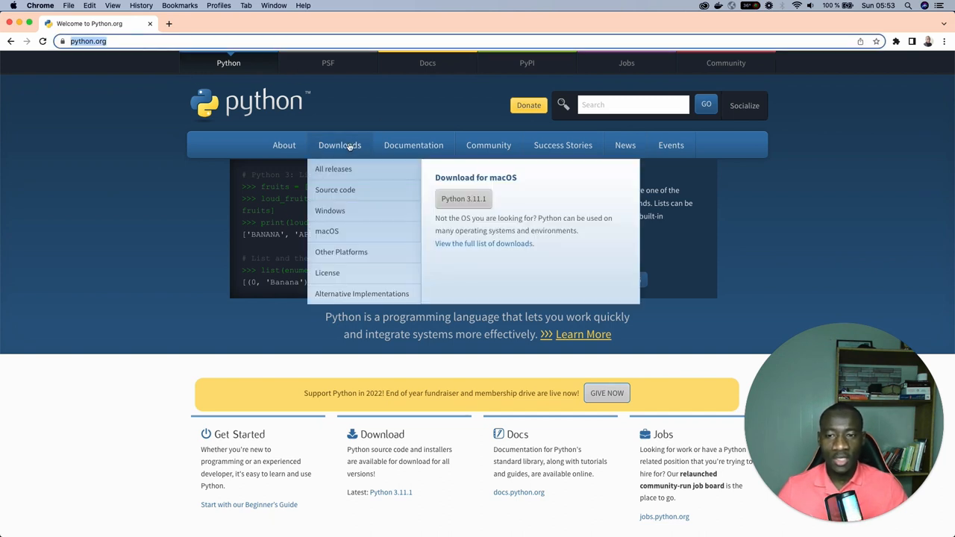
mouse_move(326, 230)
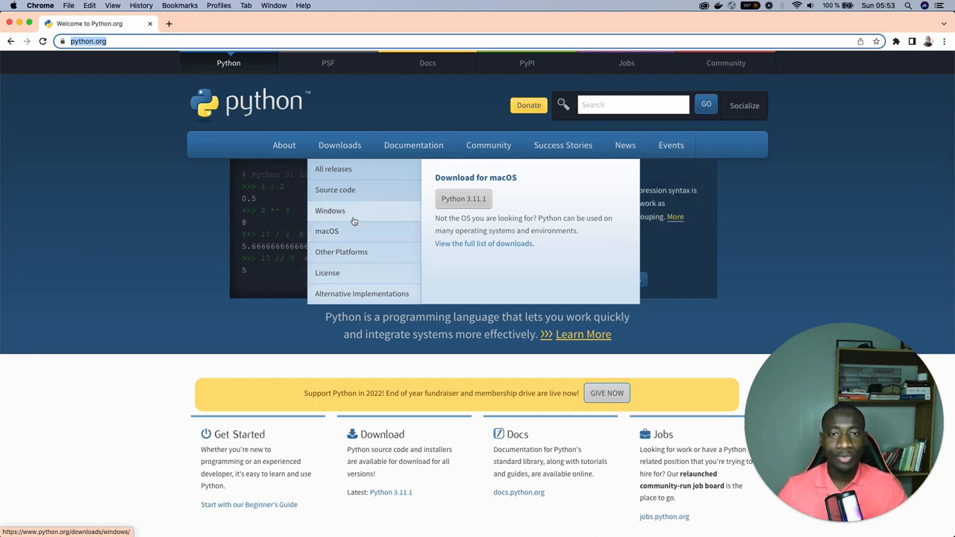
mouse_move(355, 231)
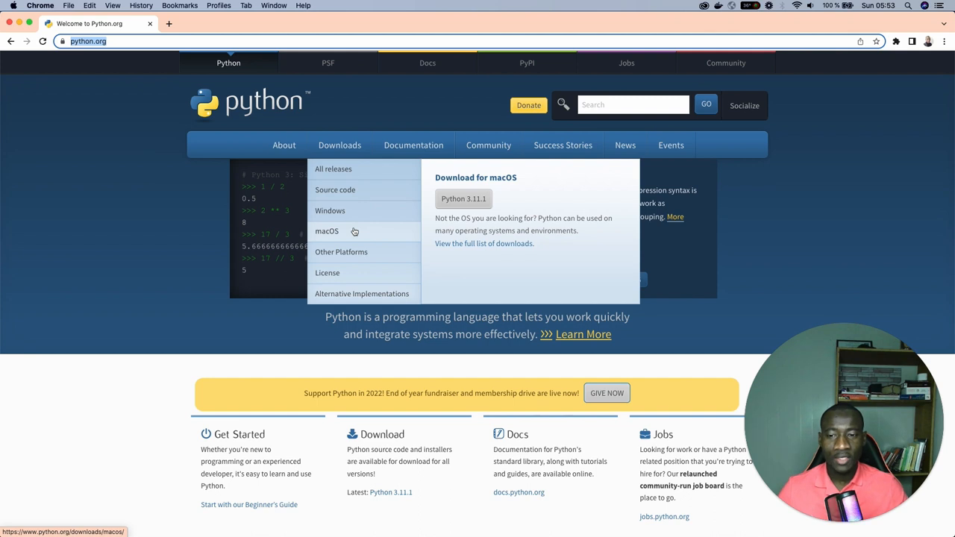
left_click(325, 230)
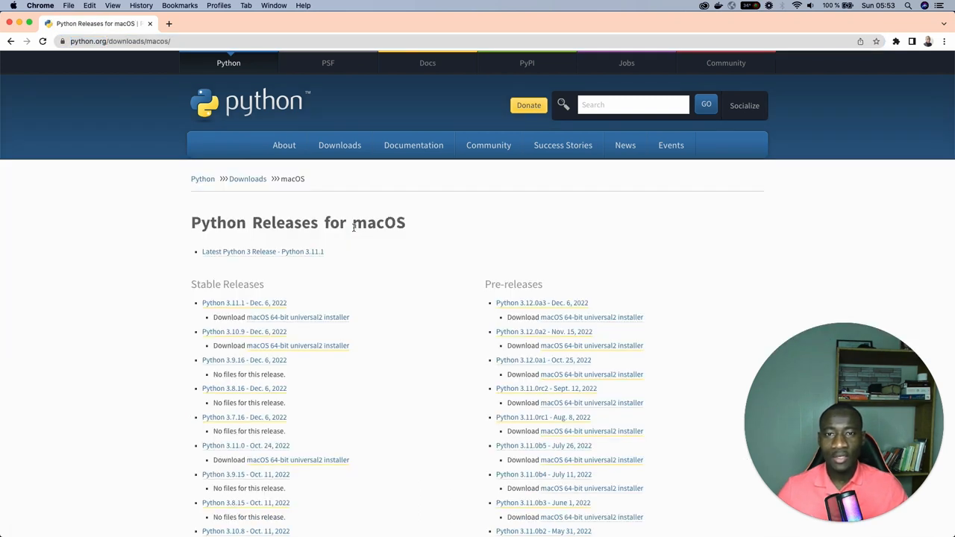
scroll("down", 3)
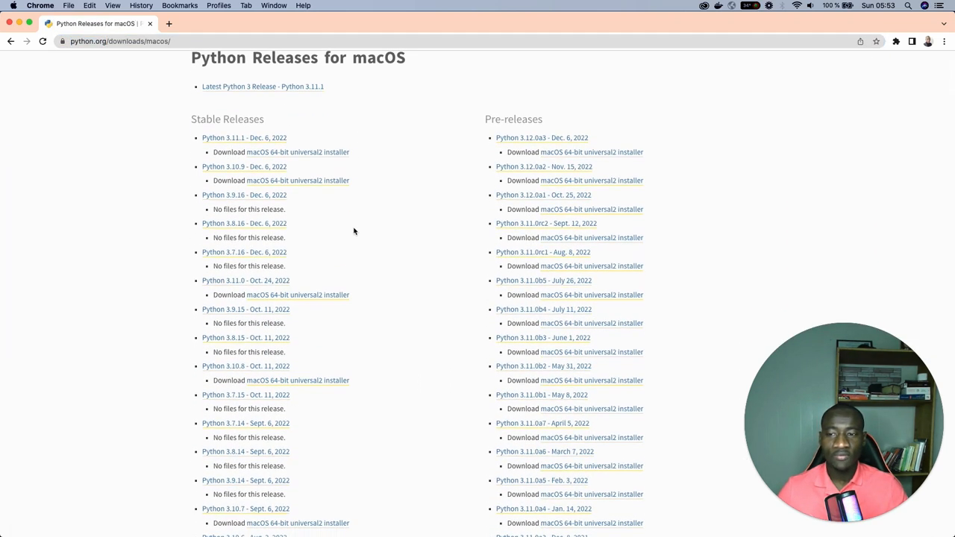
mouse_move(202, 146)
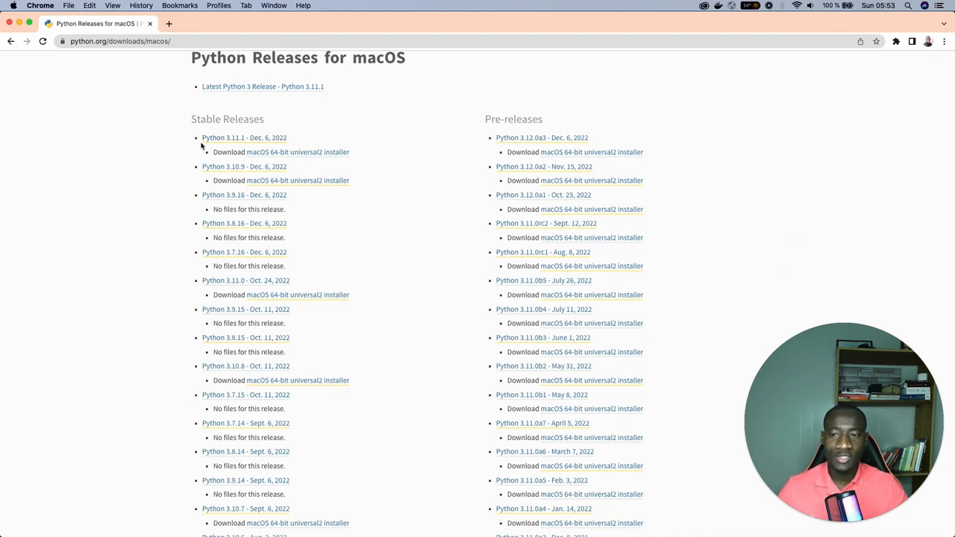
mouse_move(430, 235)
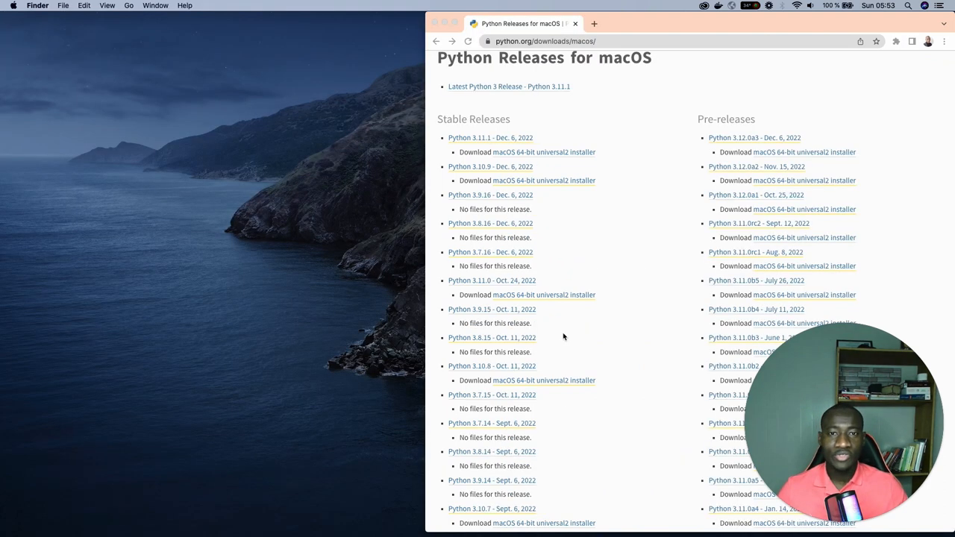
mouse_move(684, 122)
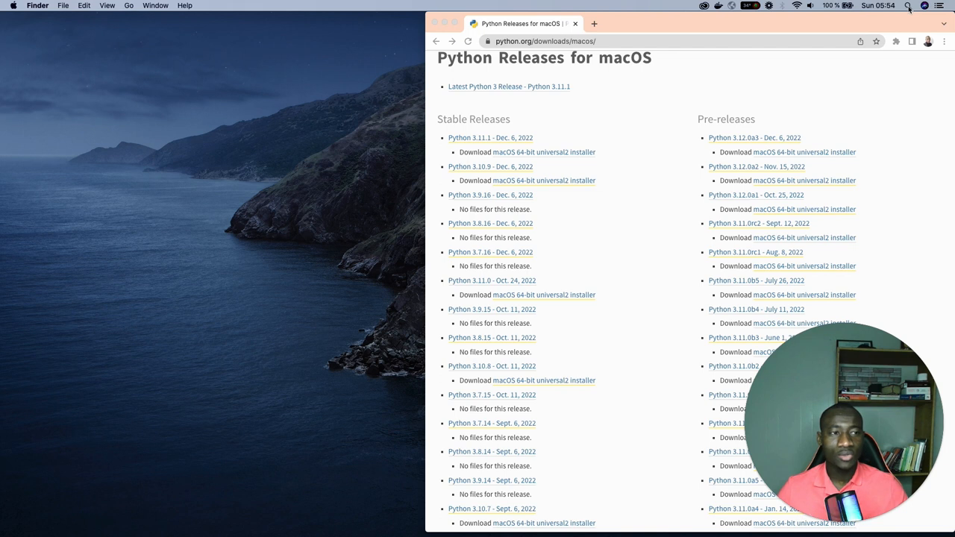
Step: Launch terminal.app from the system-wide search
left_click(907, 6)
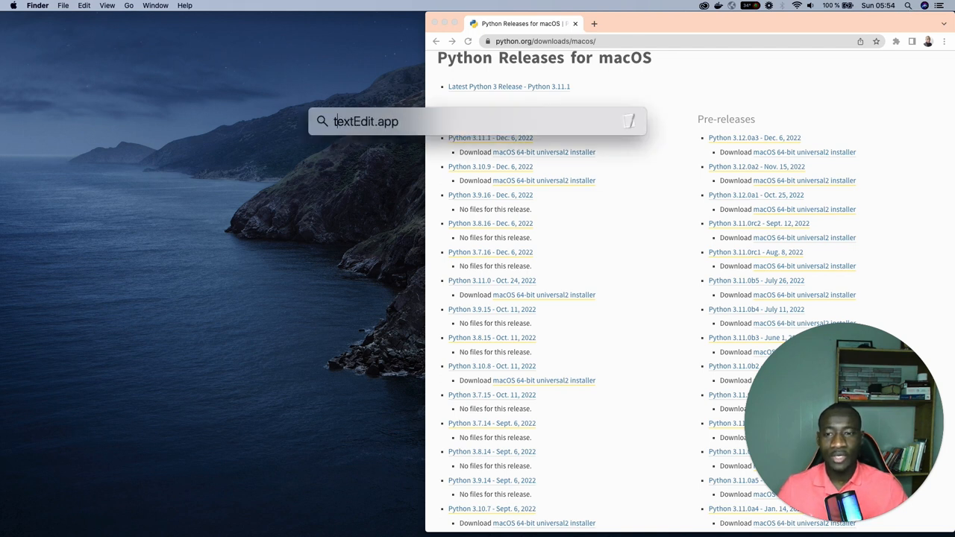
type("terminal.app")
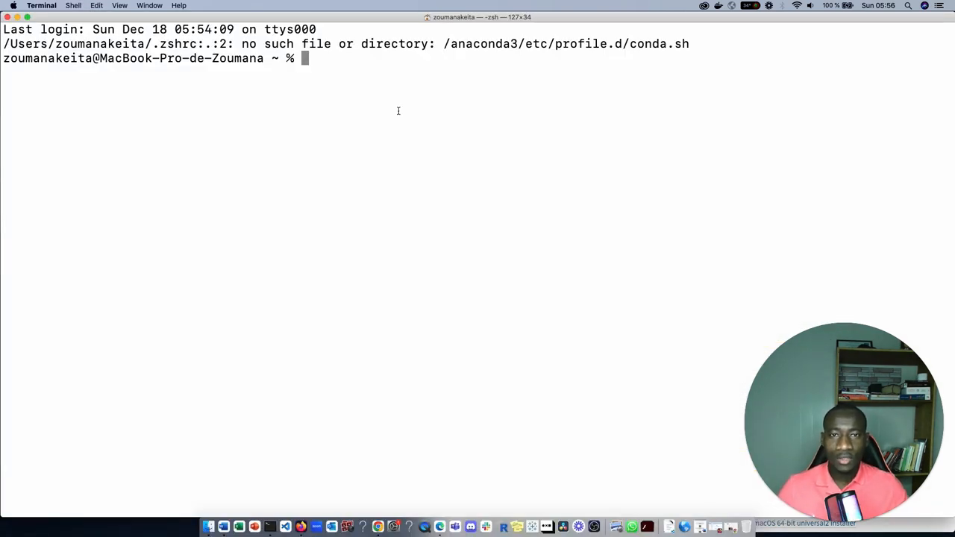
Step: Start the Python 3.9.15 interpreter and run print("Hello")
type("p")
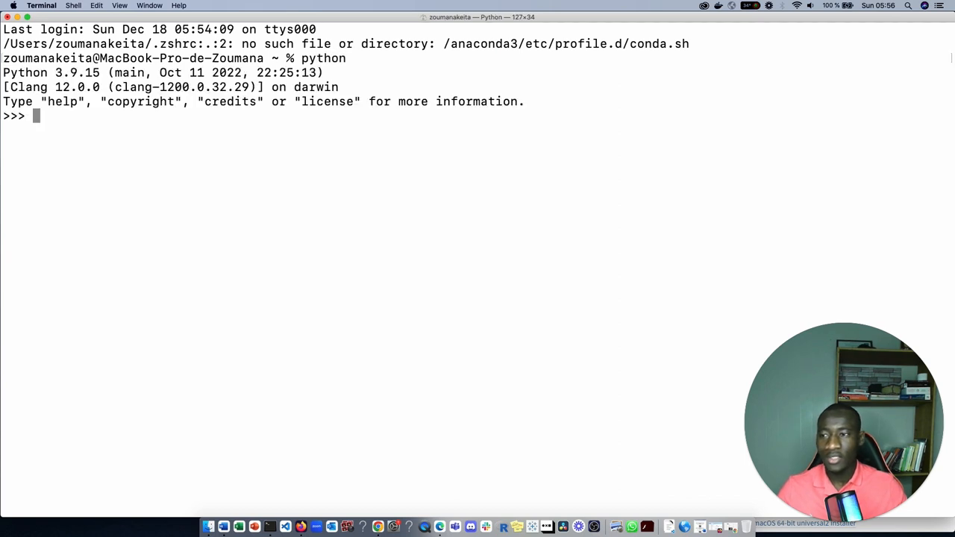
mouse_move(50, 115)
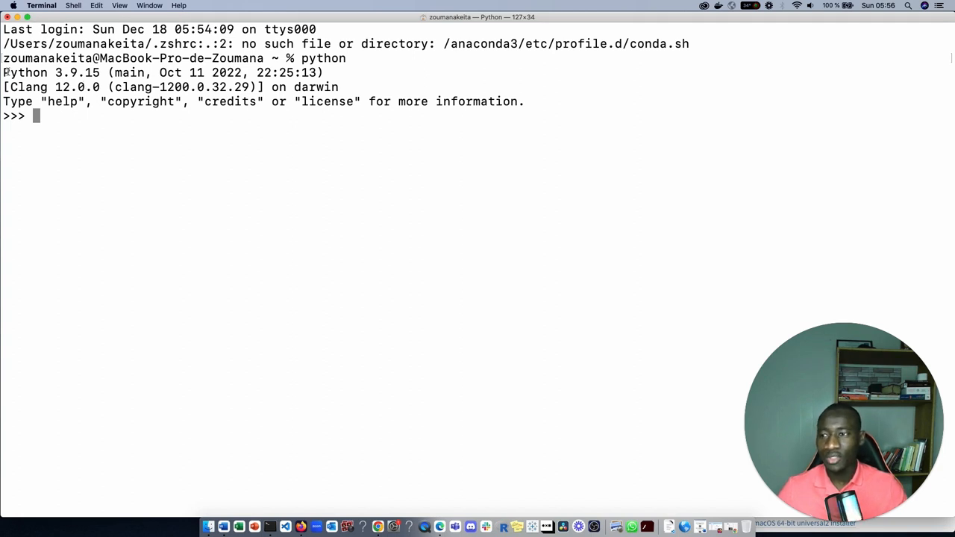
double_click(51, 71)
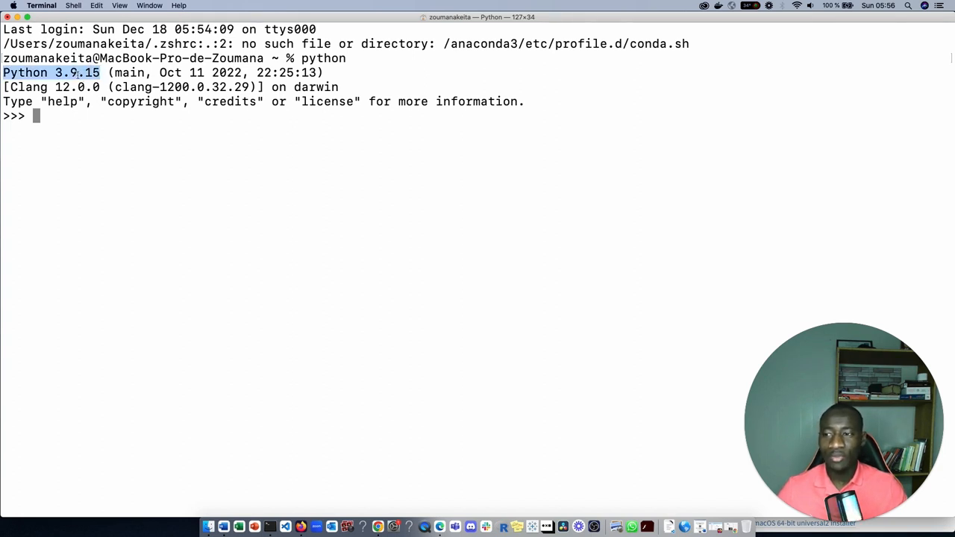
mouse_move(211, 140)
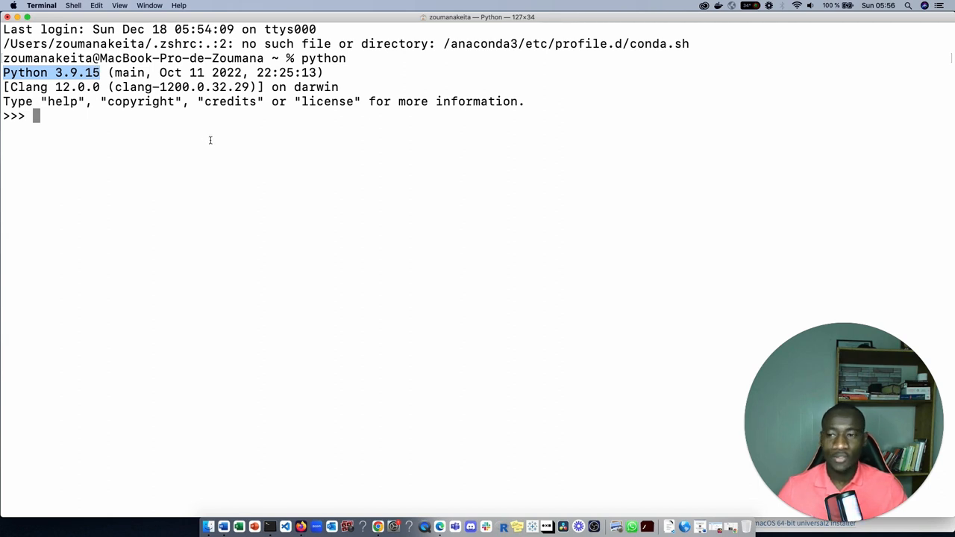
type("print")
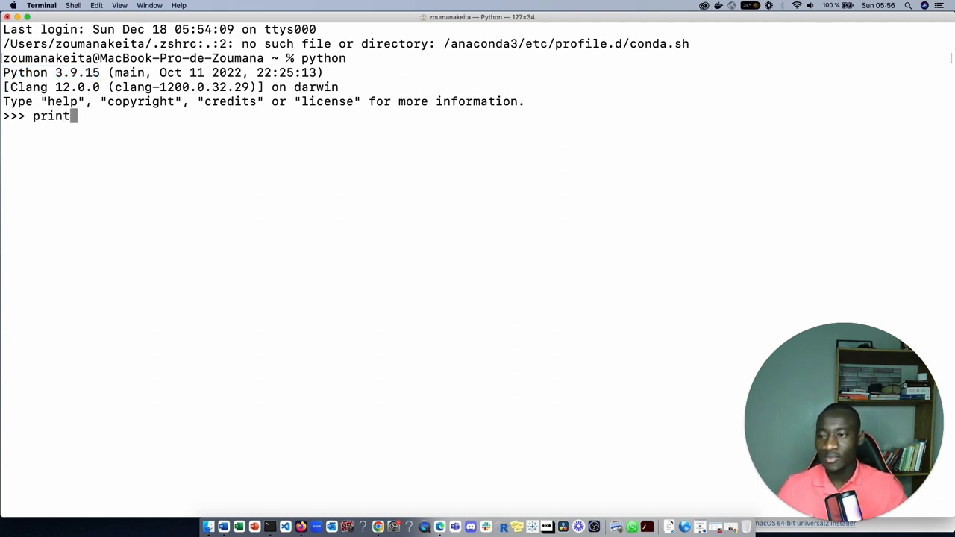
type("(\"")
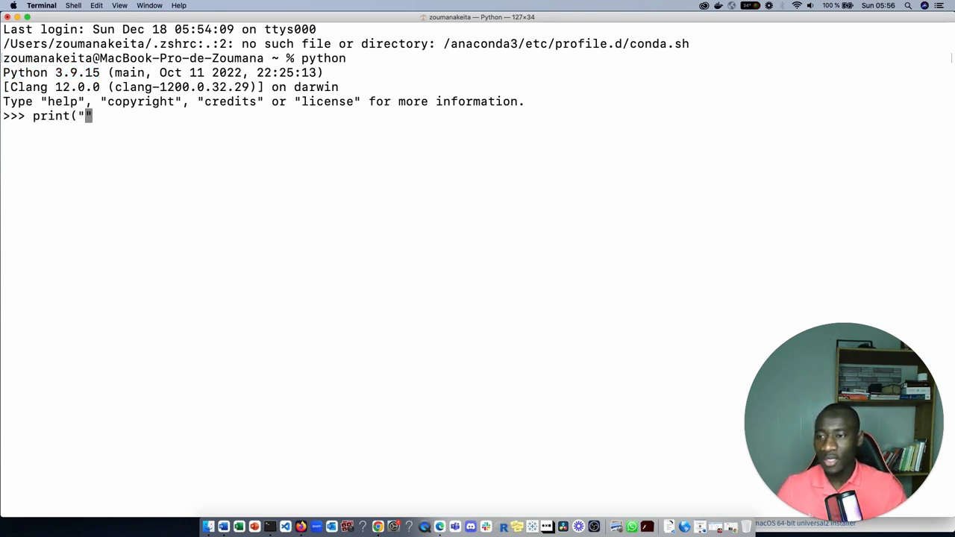
type("Hello")
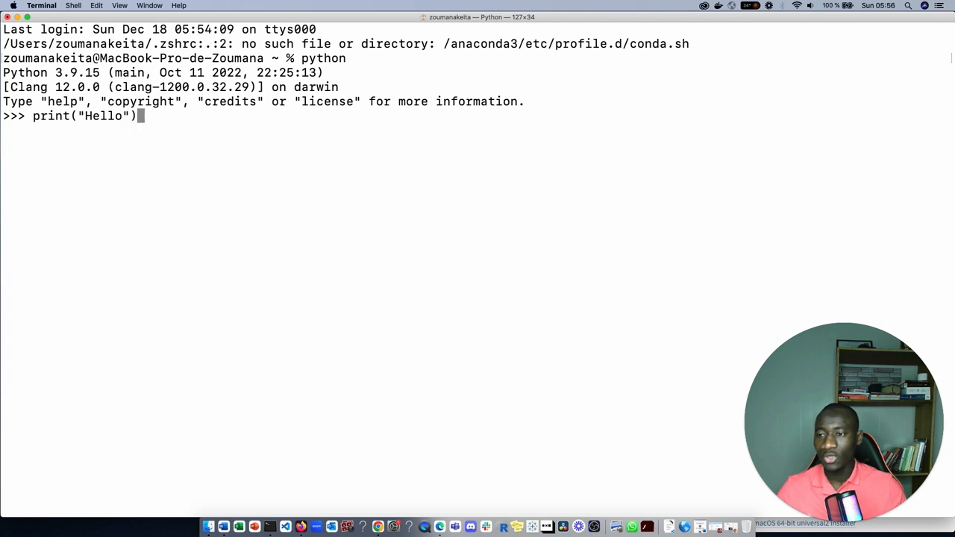
key("Return")
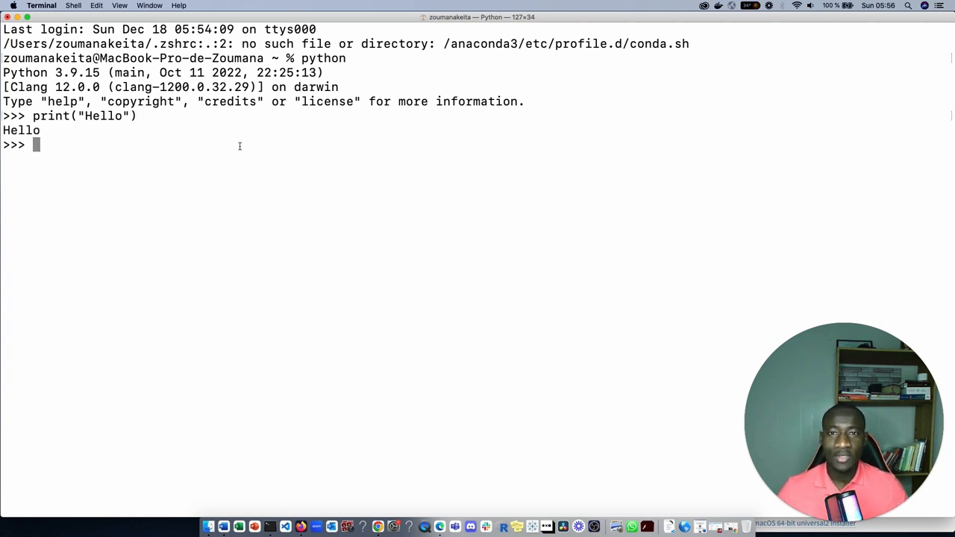
mouse_move(305, 191)
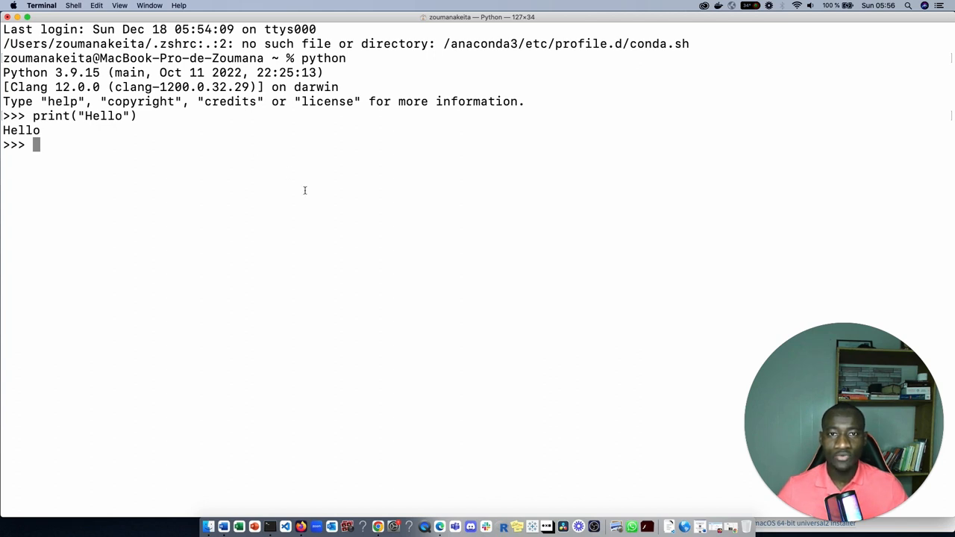
Step: Leave the Python interpreter with exit() back to the zsh prompt
type("e")
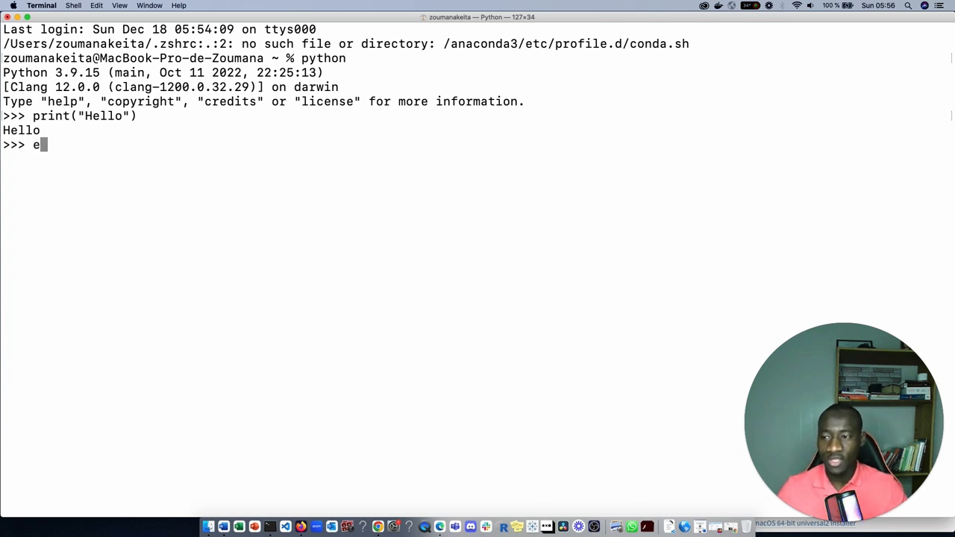
type("xit(-")
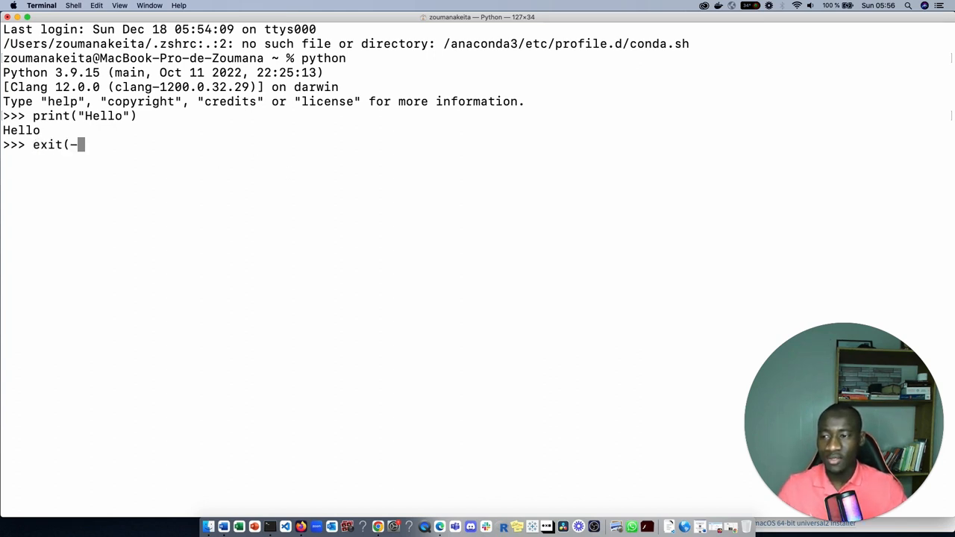
key("Return")
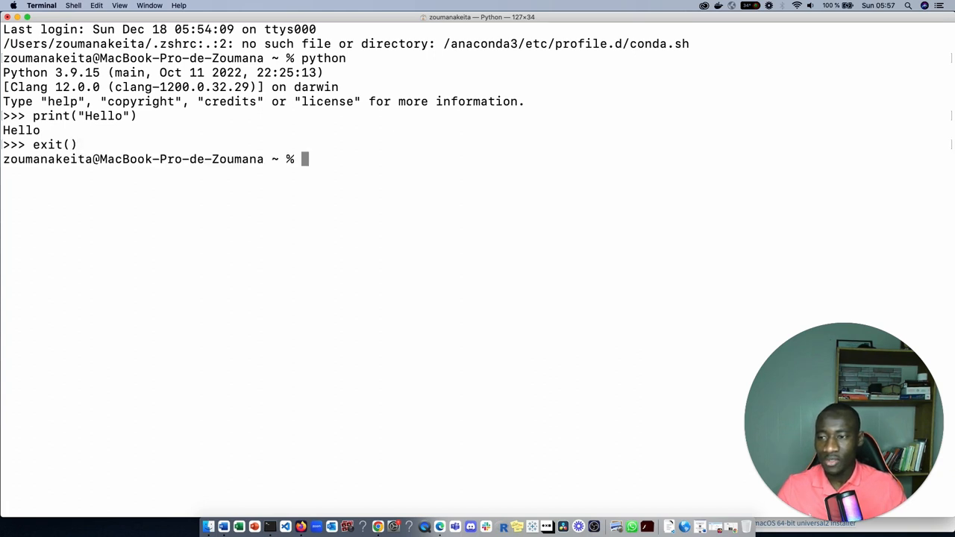
mouse_move(394, 149)
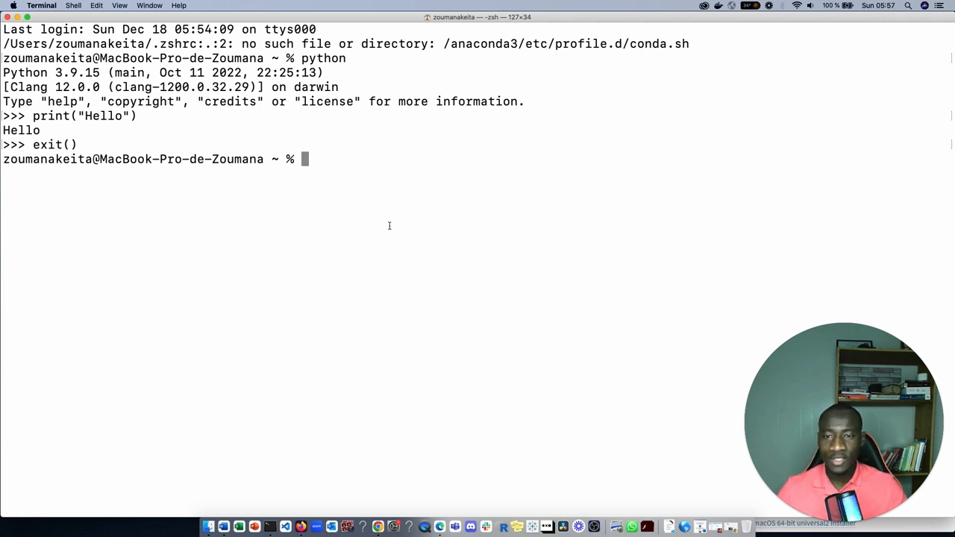
Step: Run pip3 install virtualenv, confirming all requirements are already satisfied
type("pip3 install virtualenv")
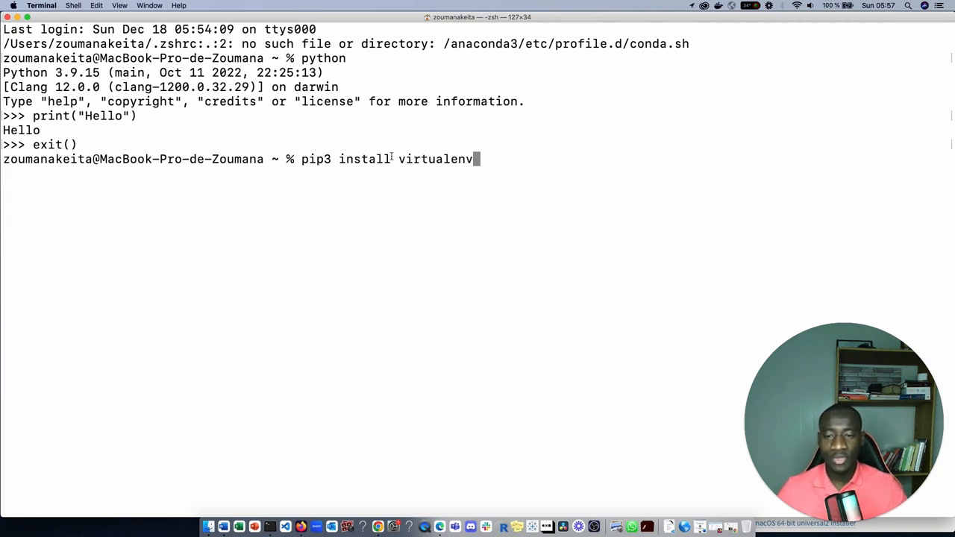
mouse_move(549, 170)
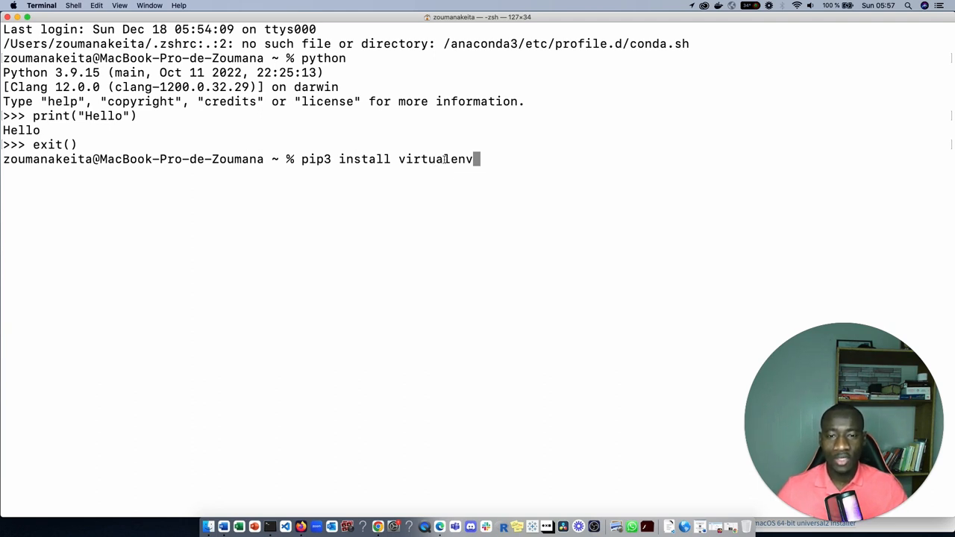
mouse_move(517, 158)
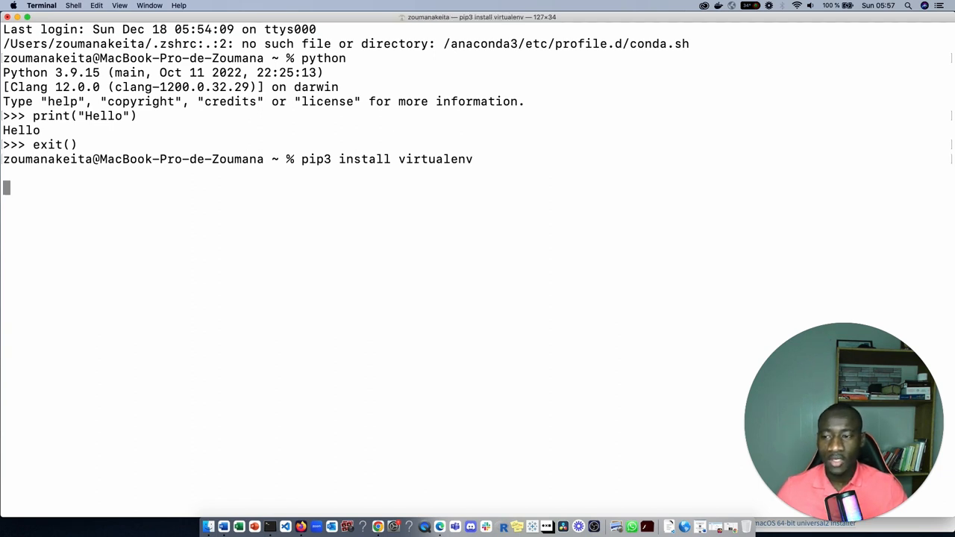
key("Return")
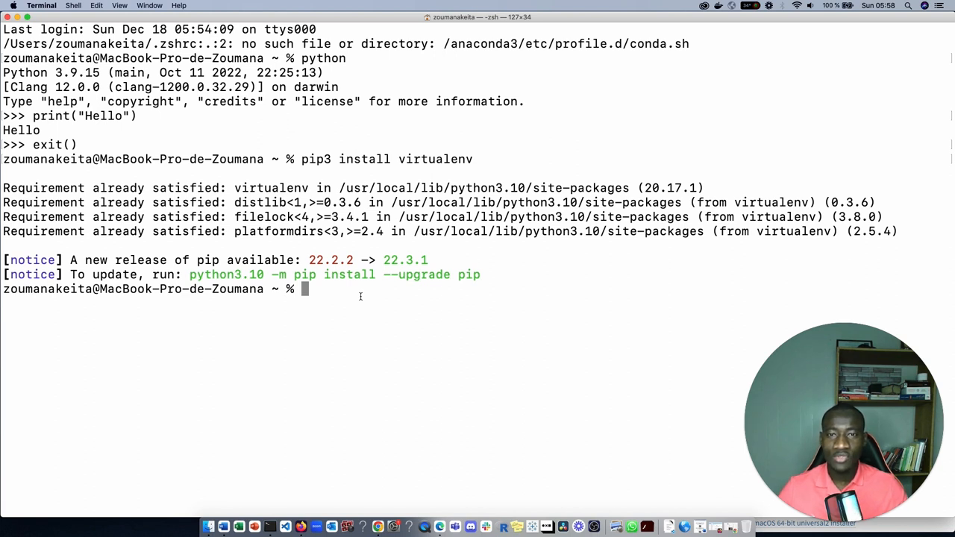
Step: Create a virtual environment named project_env with virtualenv
type("virtualenv")
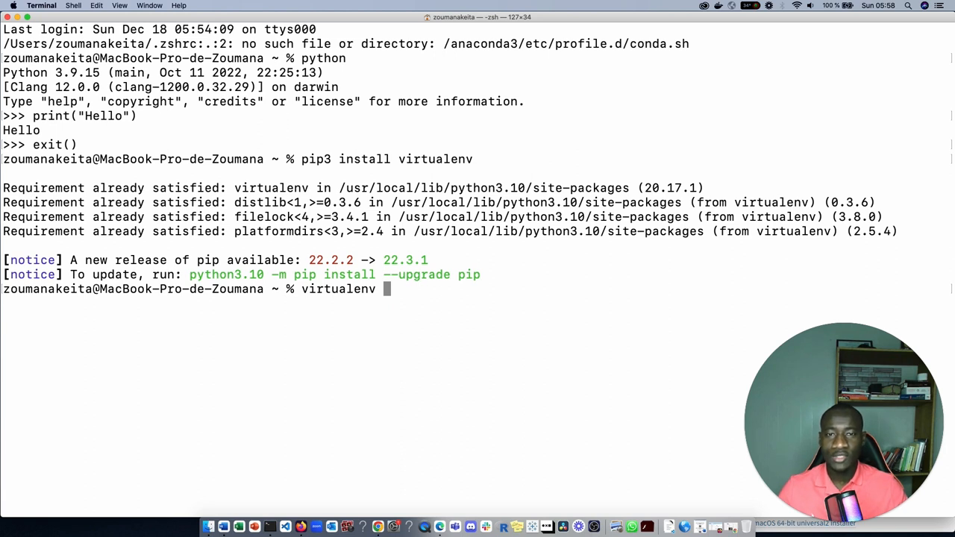
type("ori")
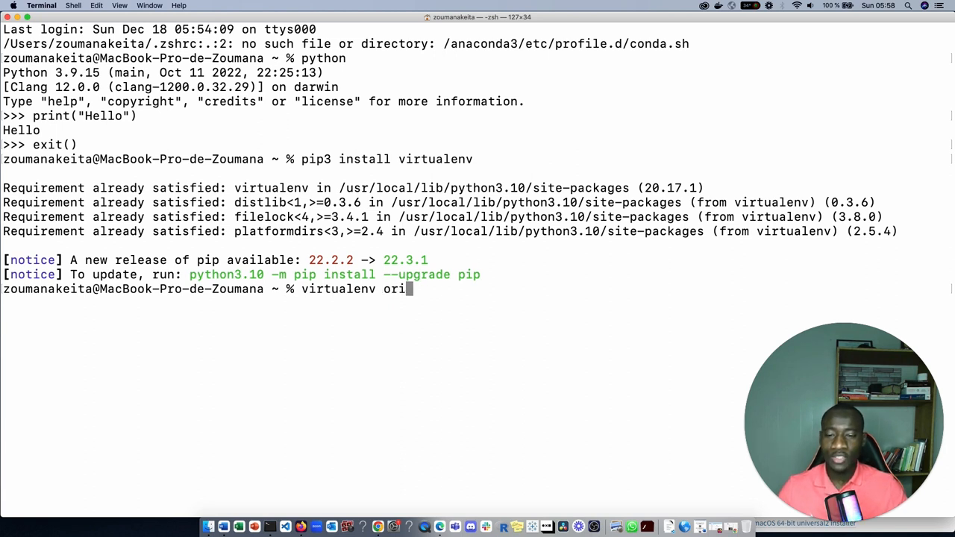
type("proj")
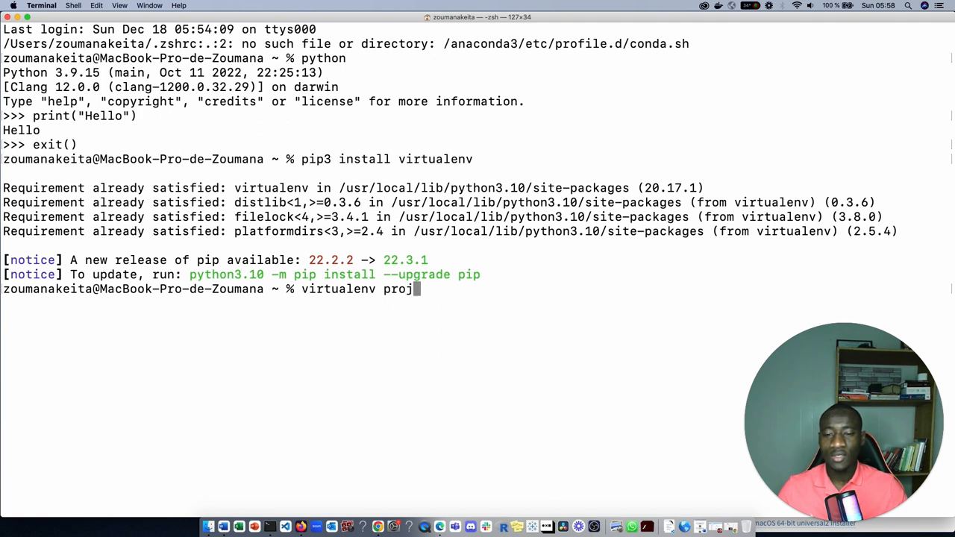
type("ect_")
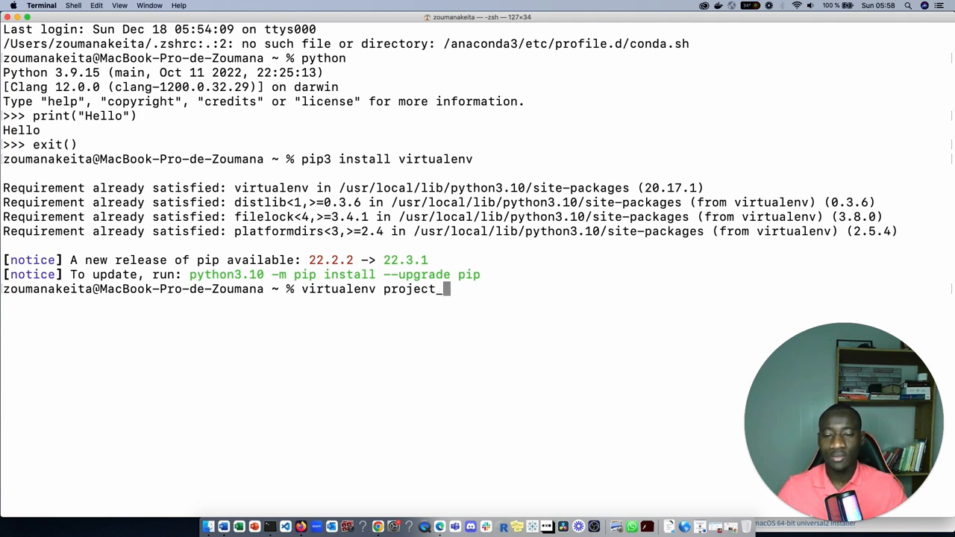
type("enc")
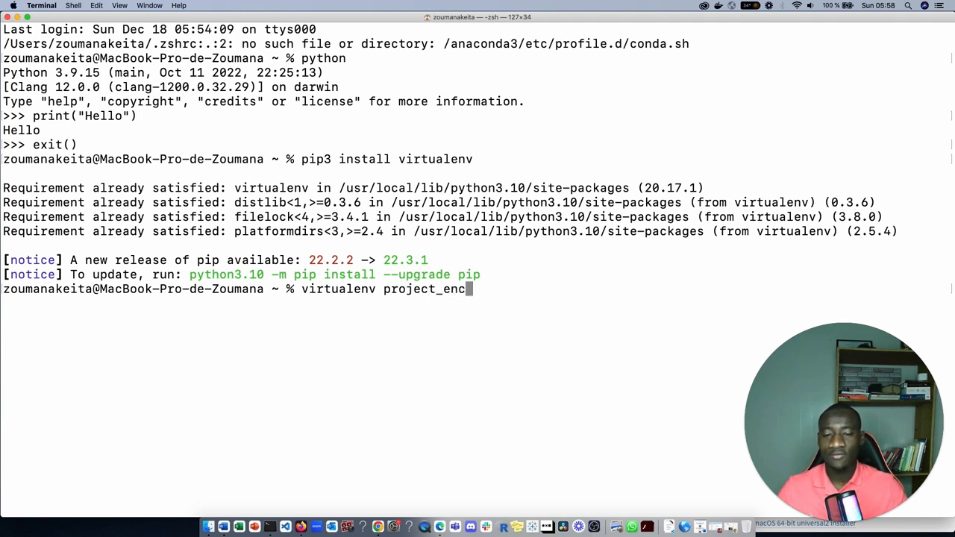
type("v")
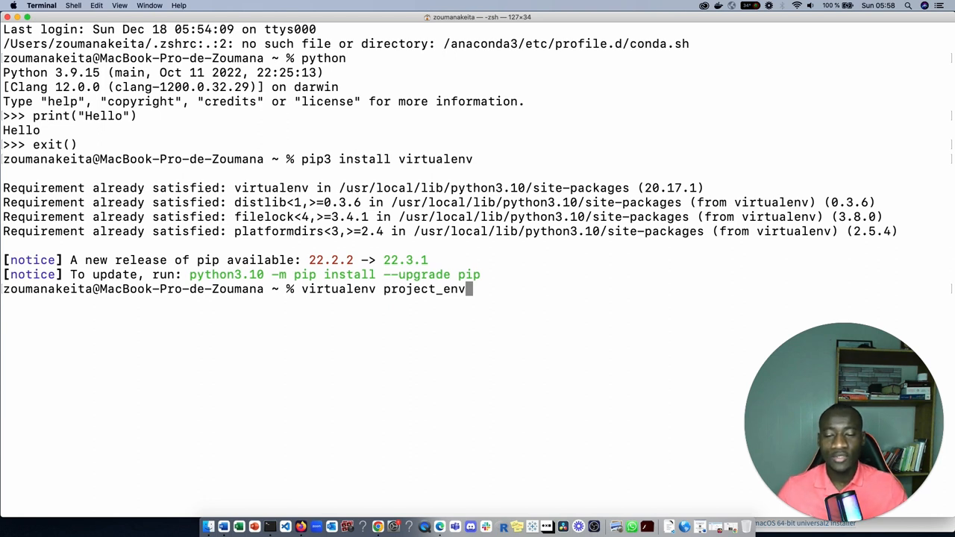
mouse_move(481, 313)
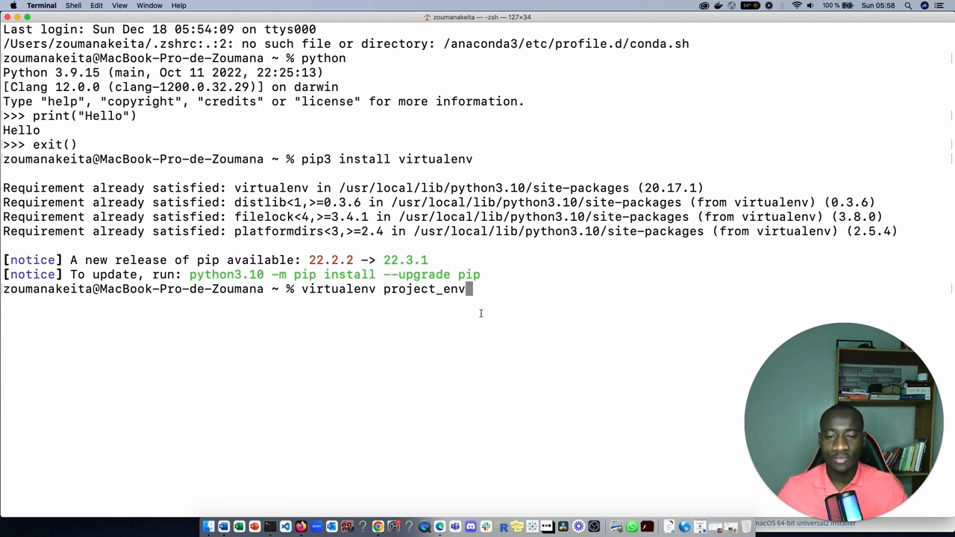
key("Return")
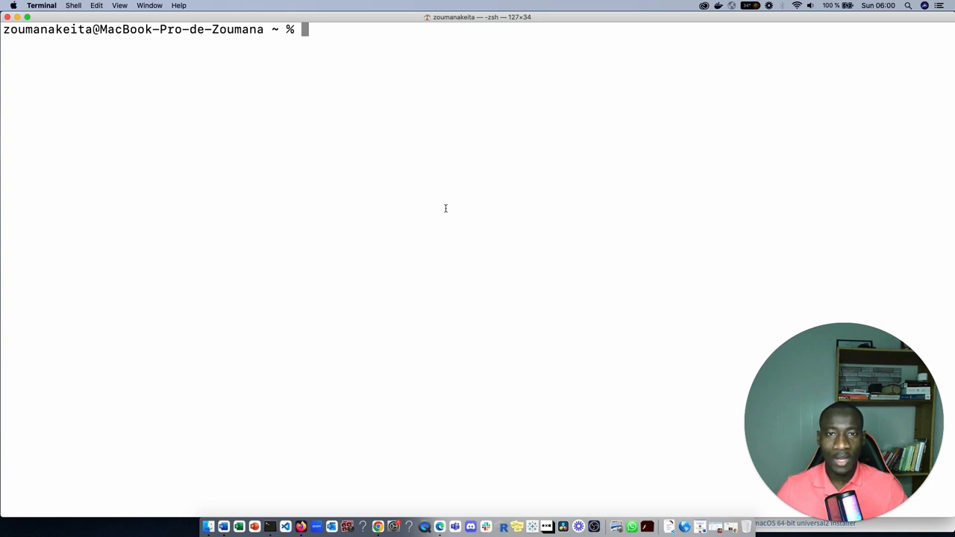
Step: Activate project_env via source project_env/bin/activate so it prefixes the prompt
type("source virtual_env_name/bin/activate")
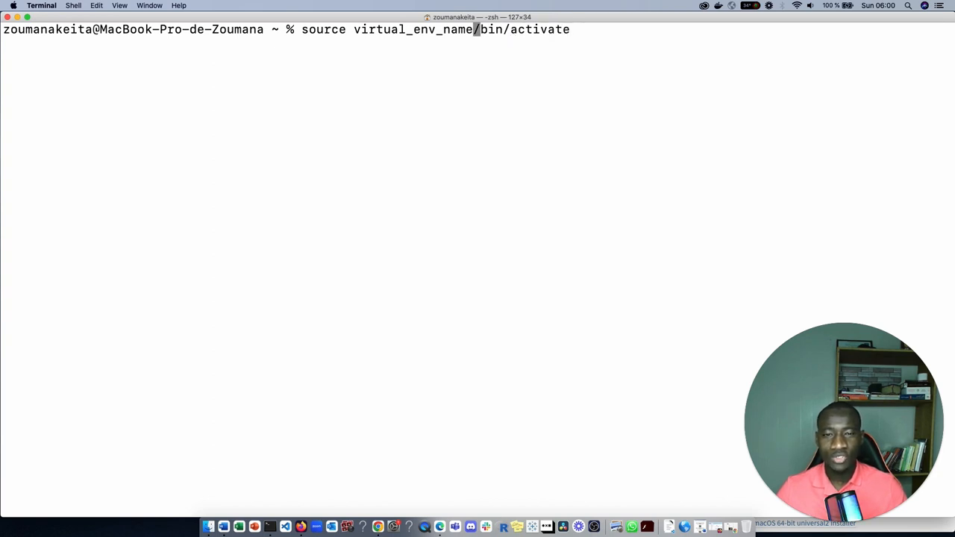
key("backspace")
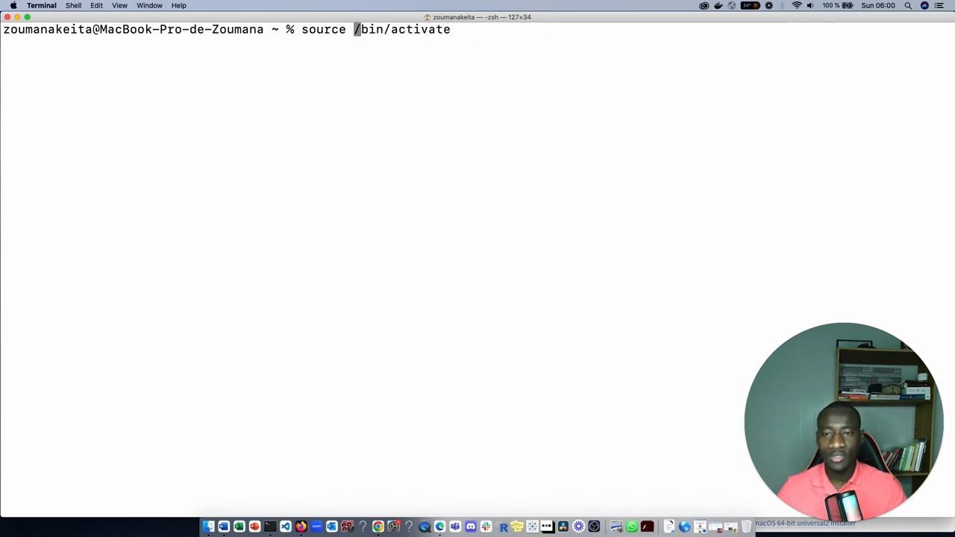
type("projec")
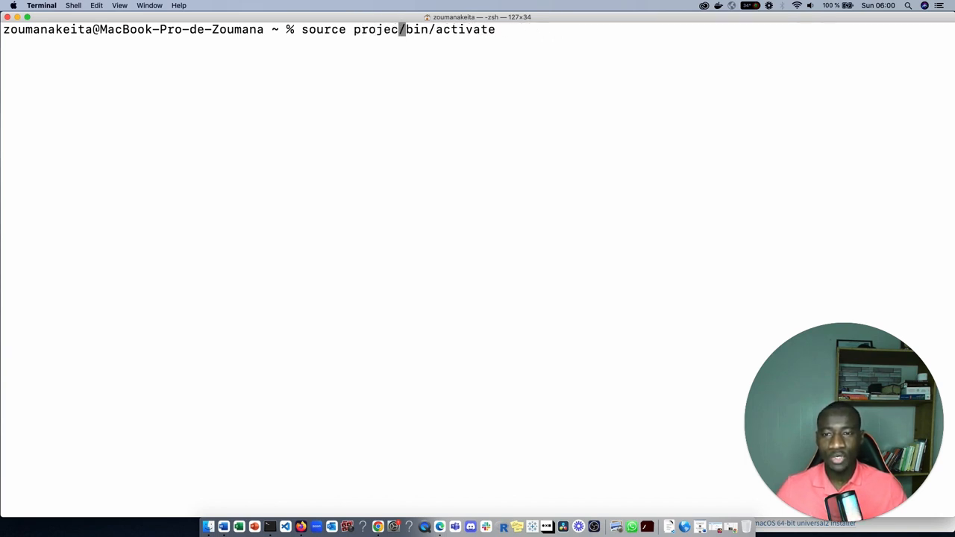
type("_enc")
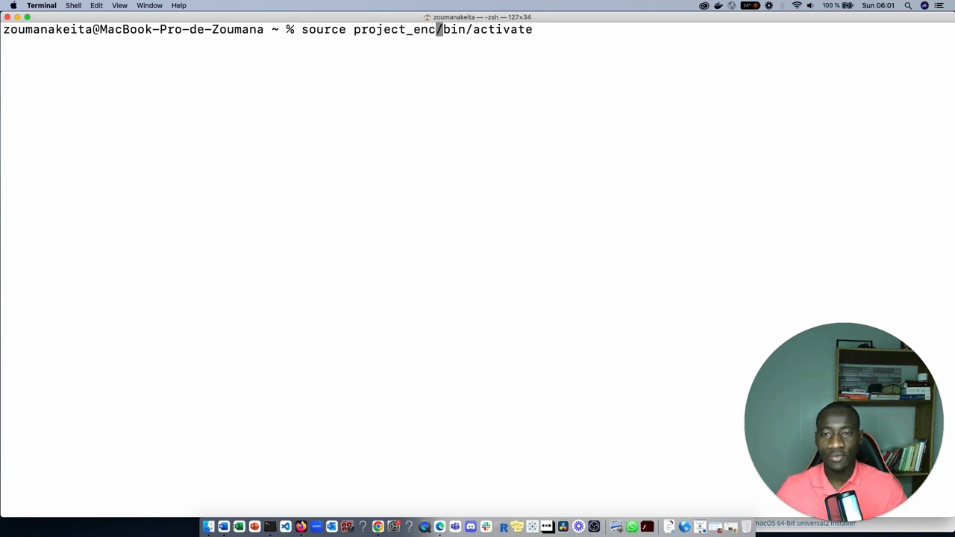
key("Return")
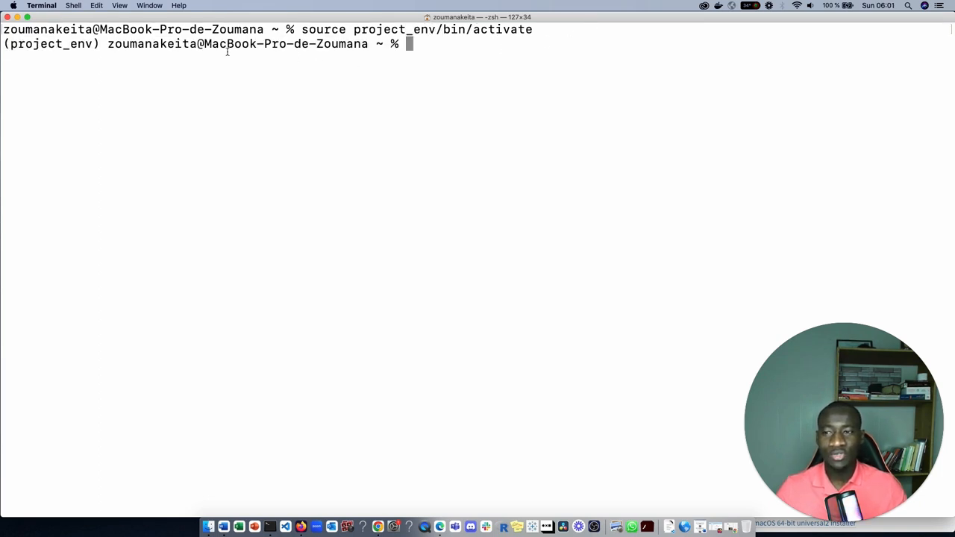
double_click(51, 43)
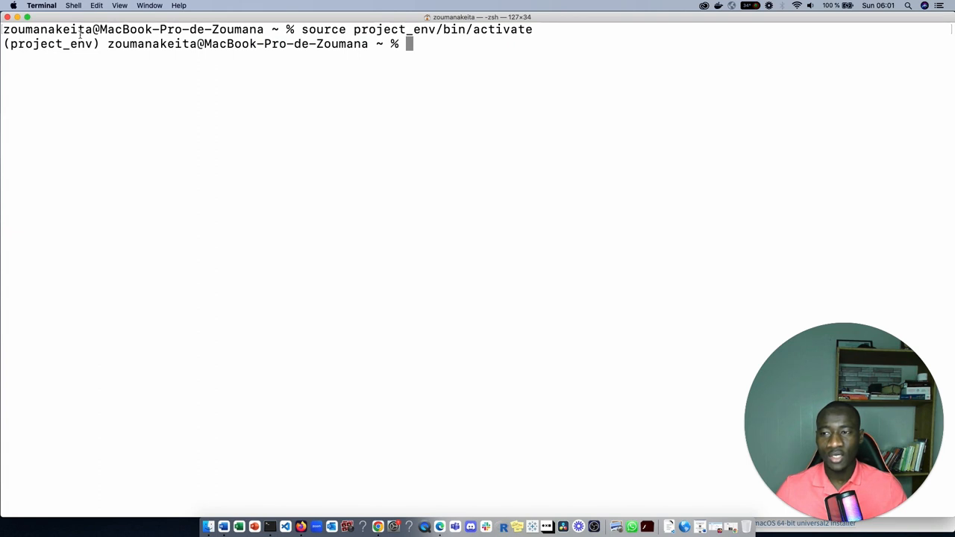
mouse_move(441, 101)
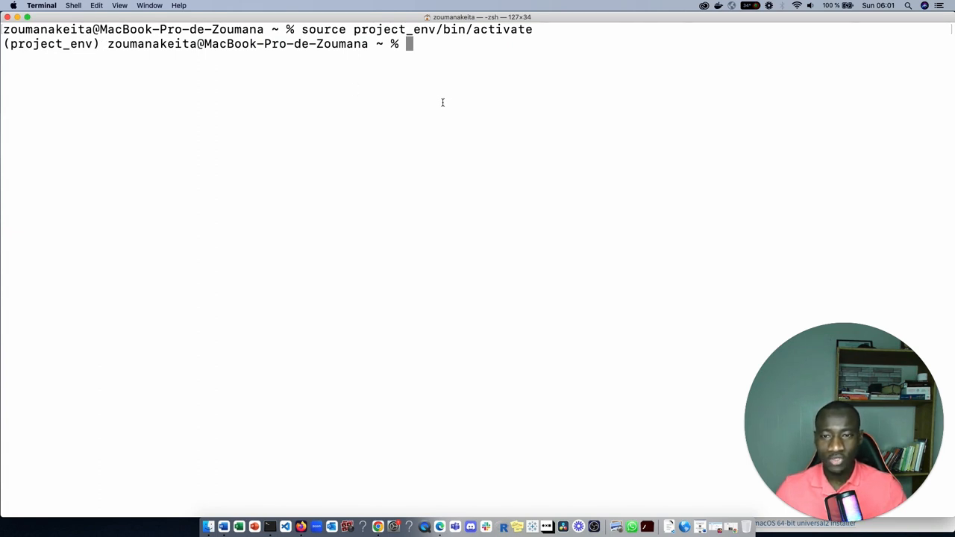
mouse_move(474, 77)
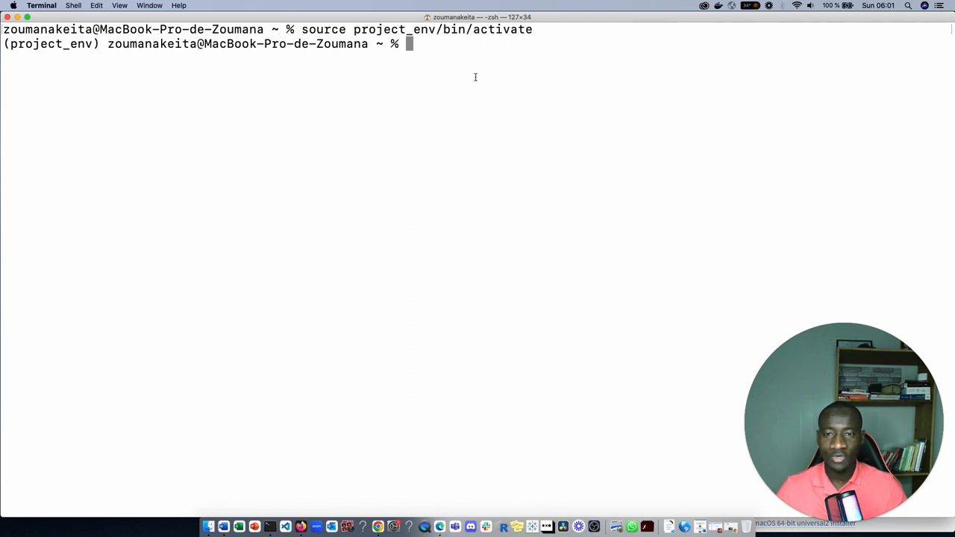
mouse_move(486, 131)
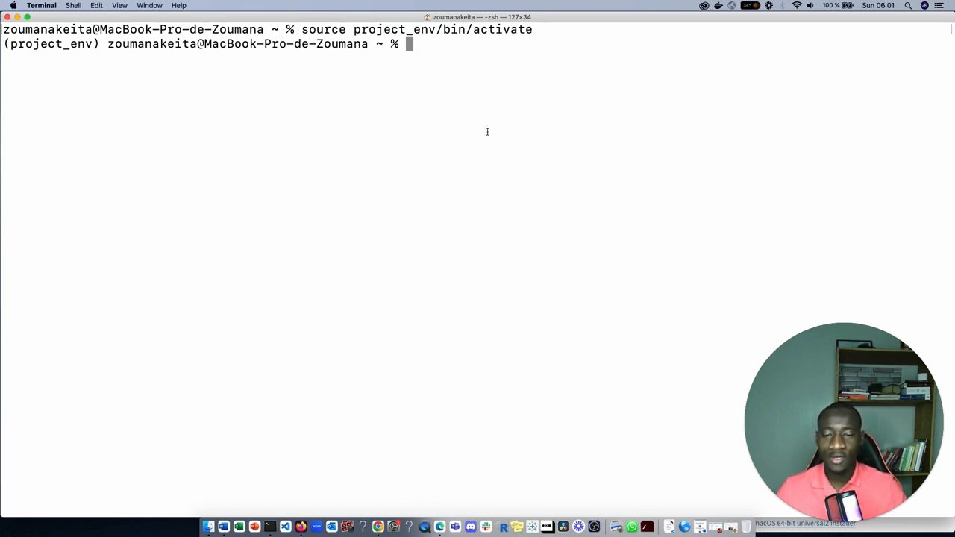
Step: Install pandas with pip inside the active project_env environment
type("pip insta")
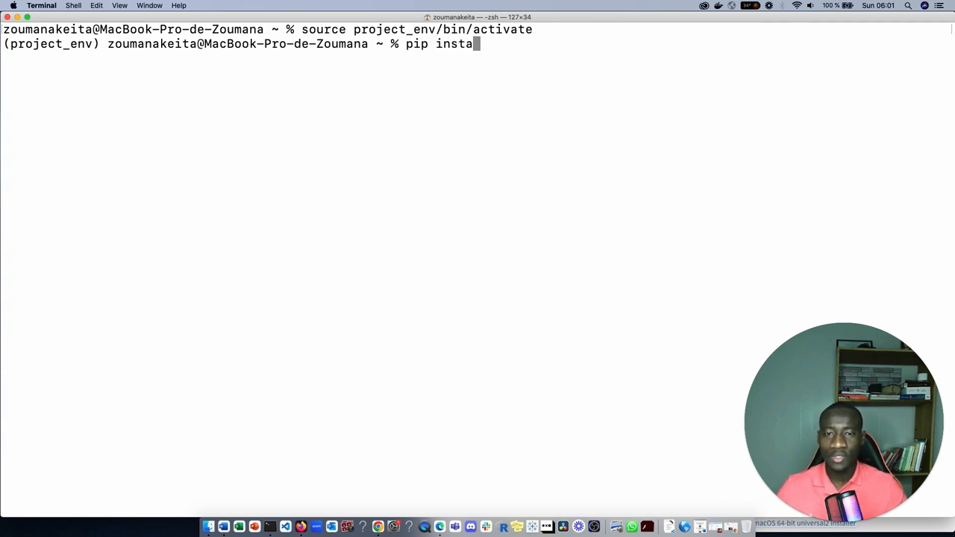
type("ll pa")
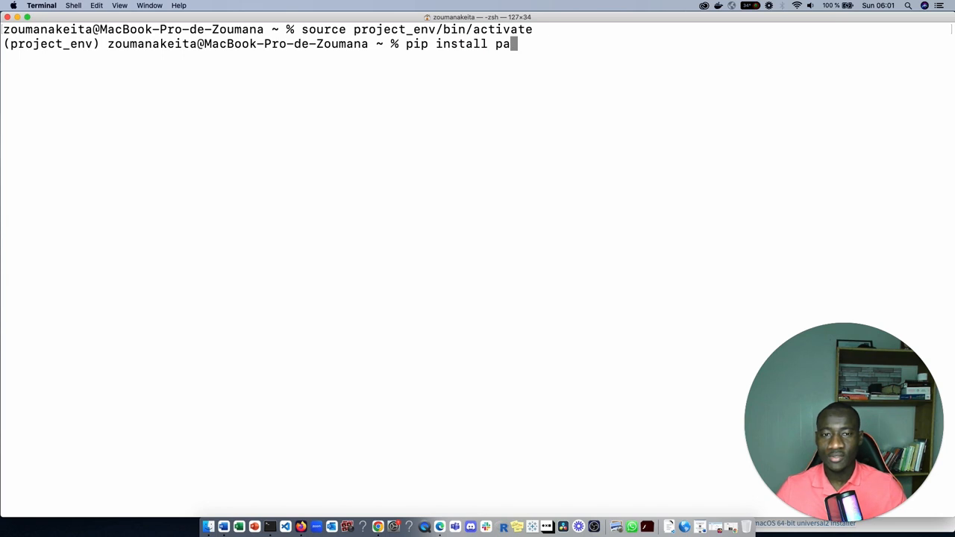
type("ndas")
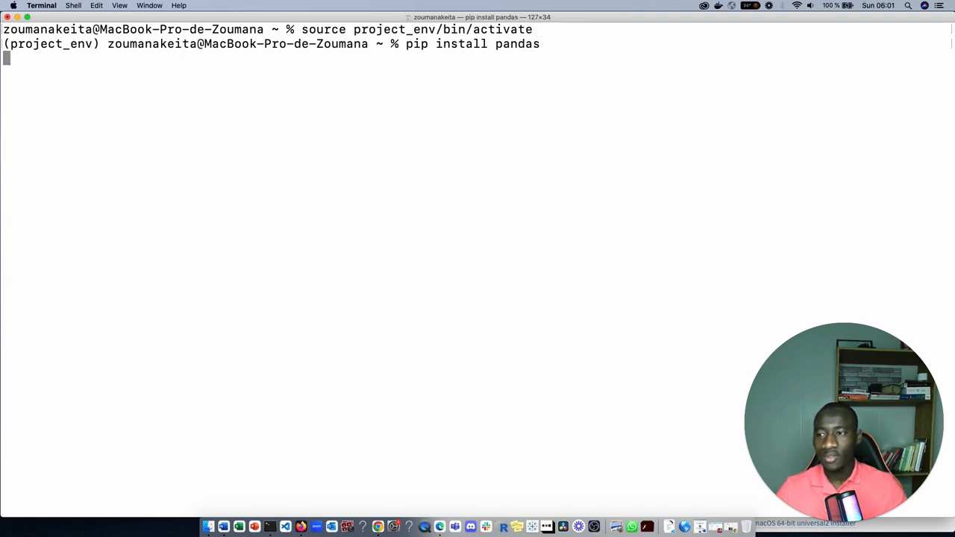
key("Return")
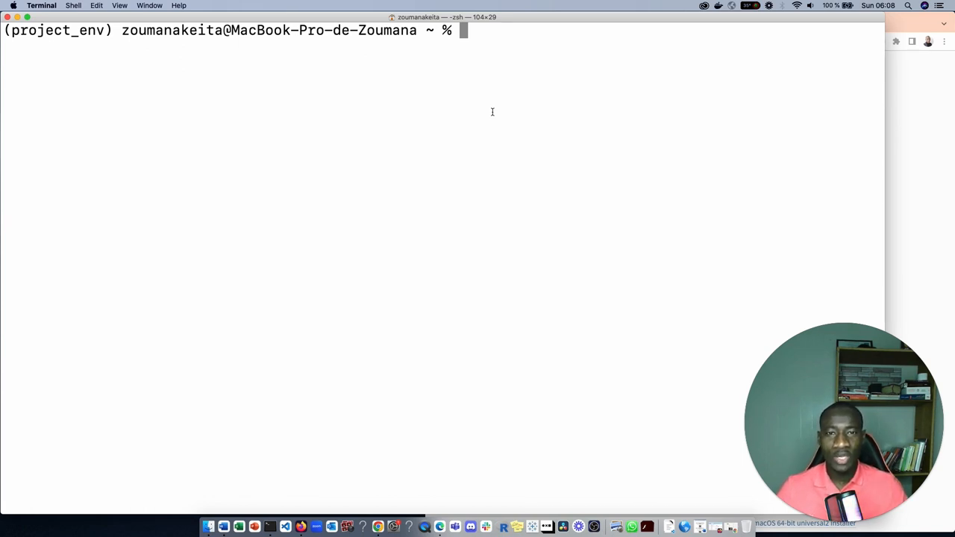
mouse_move(522, 71)
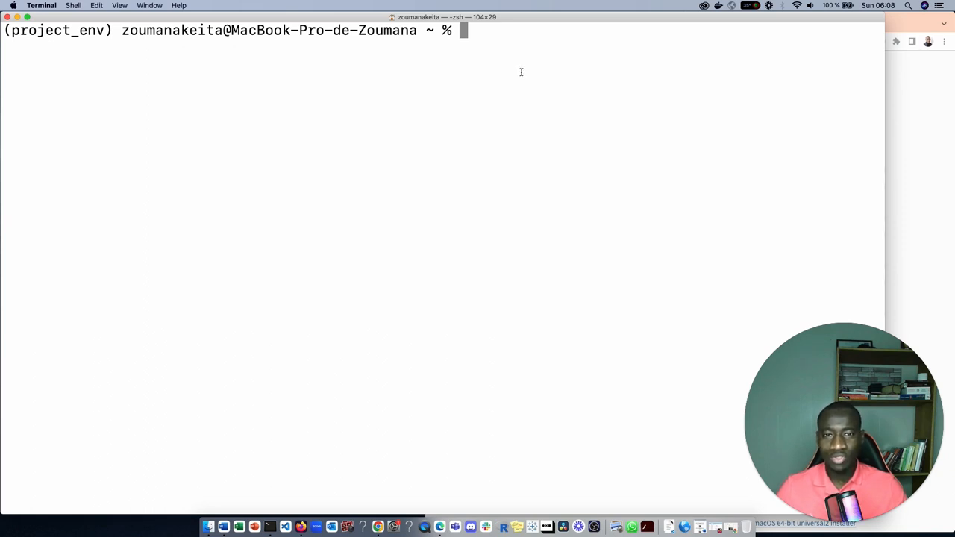
Step: Deactivate the project_env environment
type("deactj")
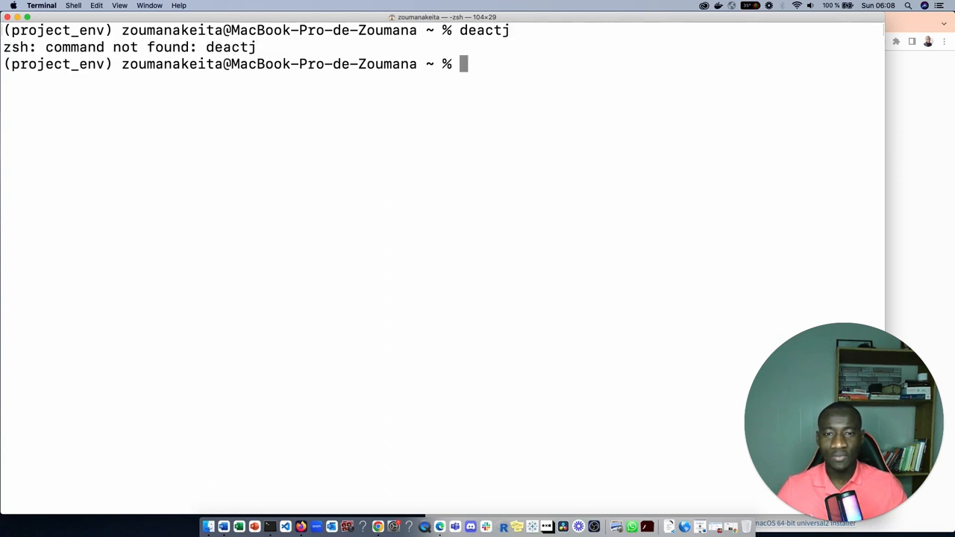
type("deactj")
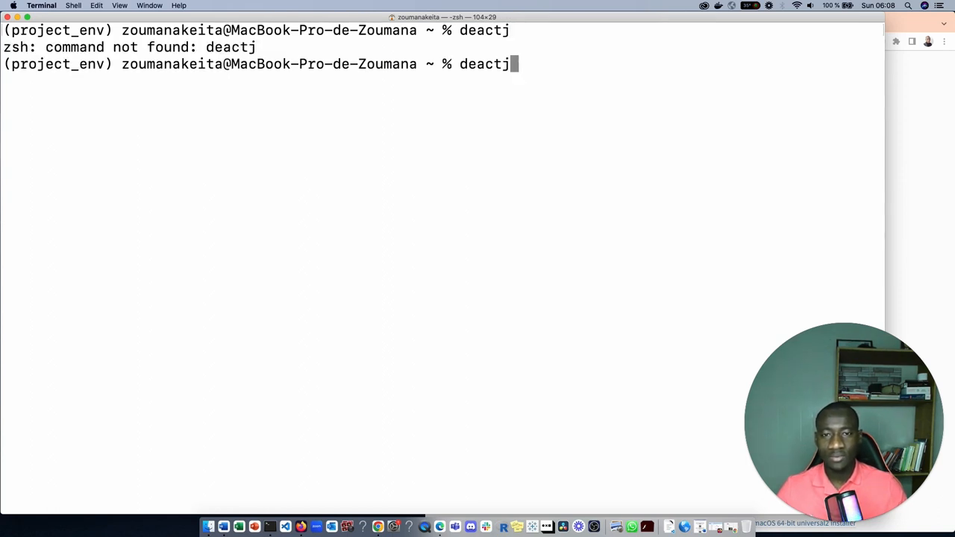
key("Backspace")
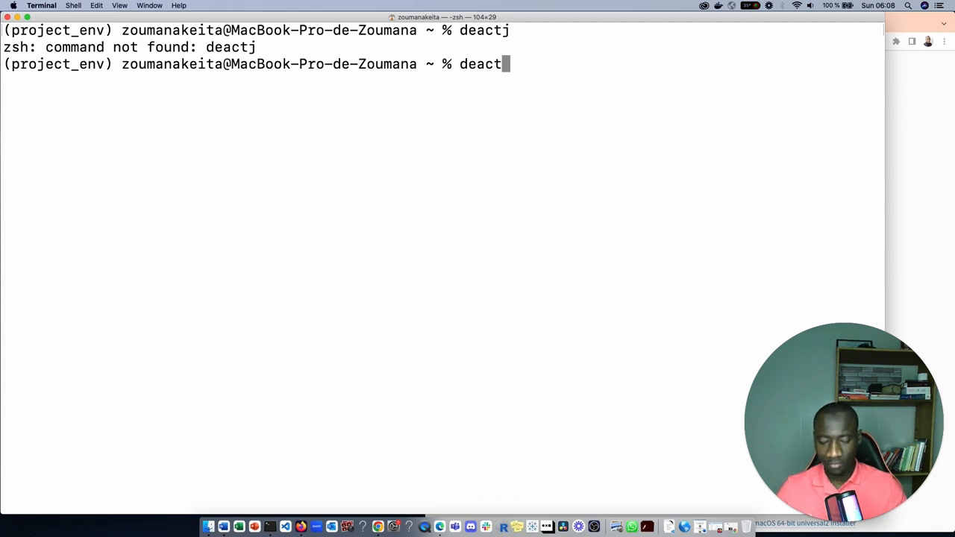
key("Return")
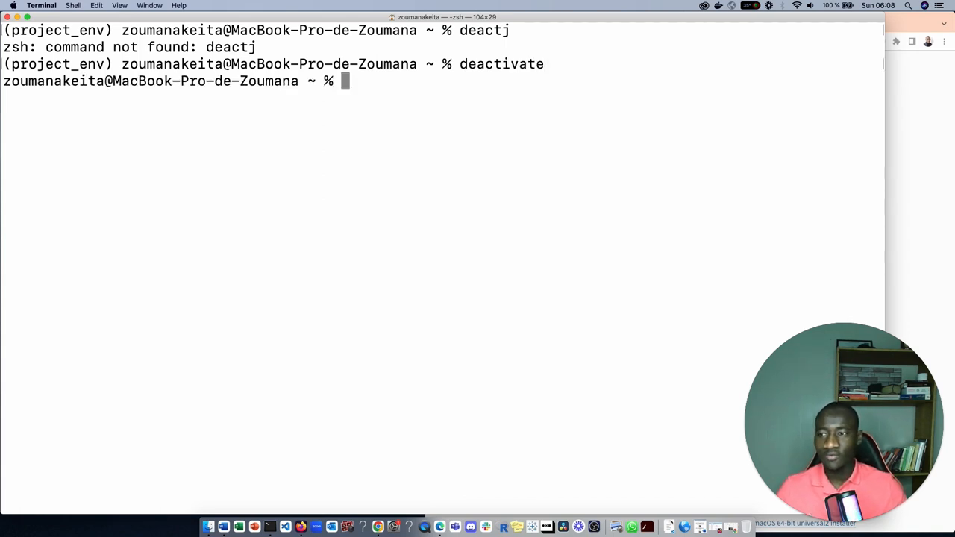
Step: Run pip3 install --user ipykernel outside the virtualenv
type("pip3 install --user ipykernel")
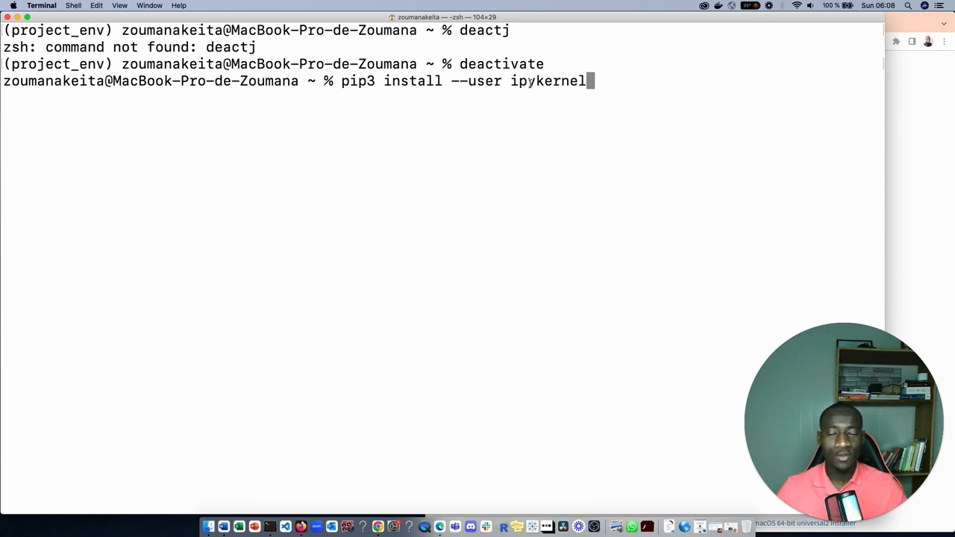
mouse_move(554, 102)
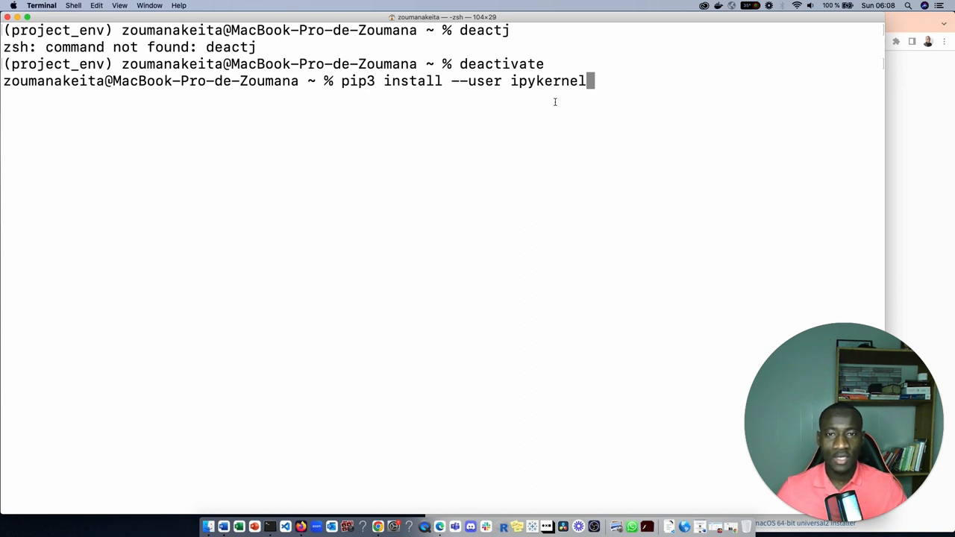
mouse_move(638, 102)
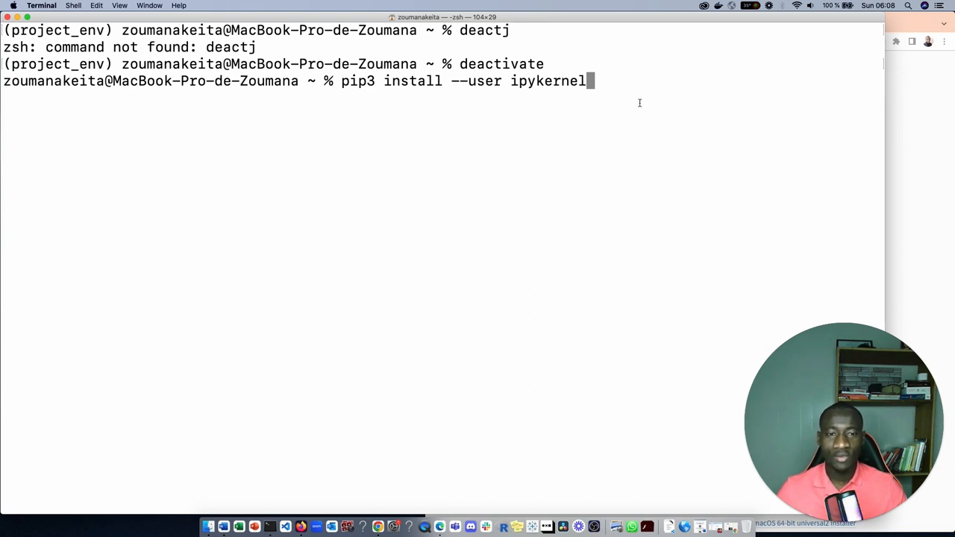
key("Return")
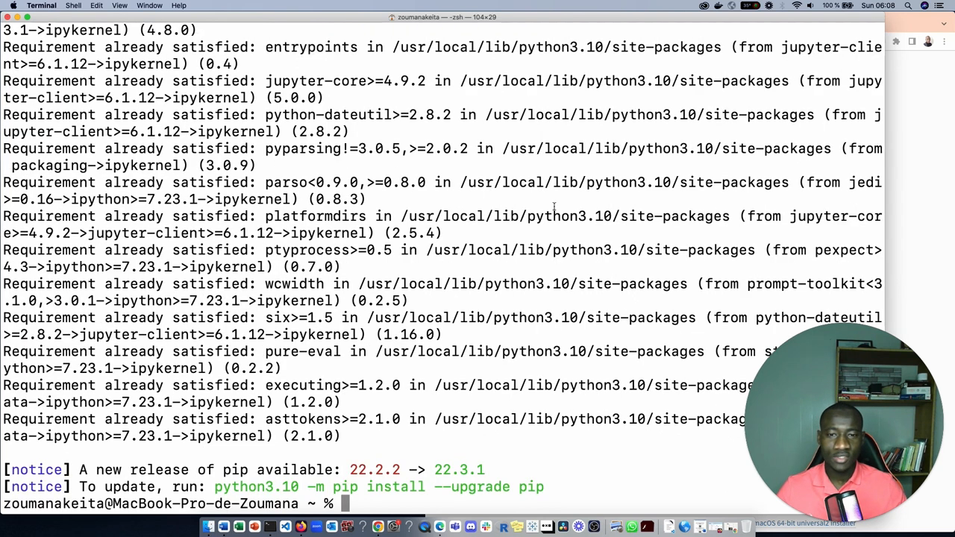
mouse_move(525, 370)
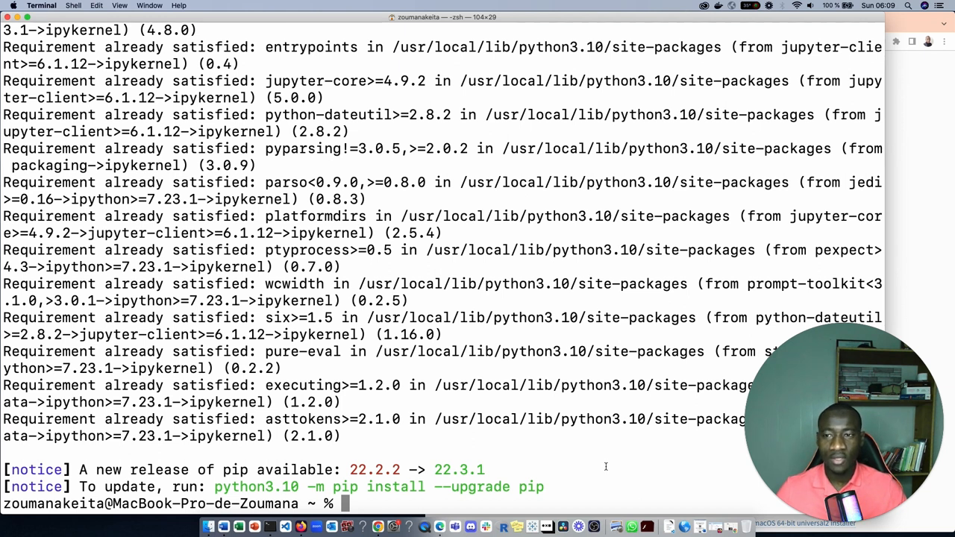
Step: Clear the Terminal screen
type("clear")
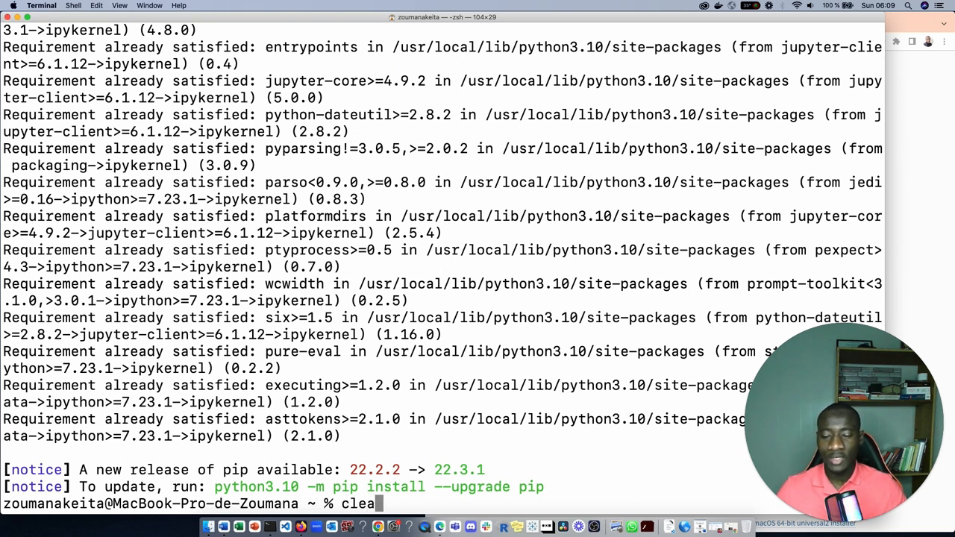
type("r")
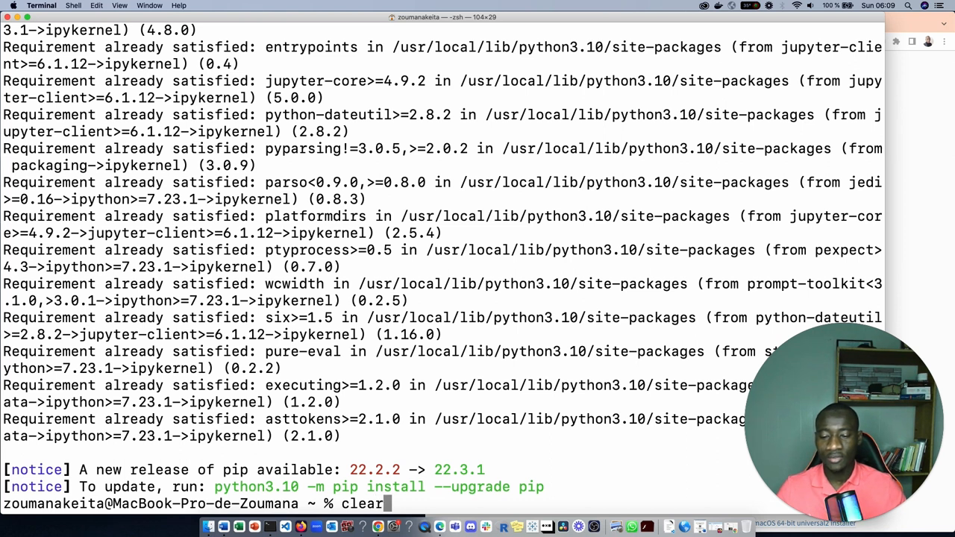
key("Return")
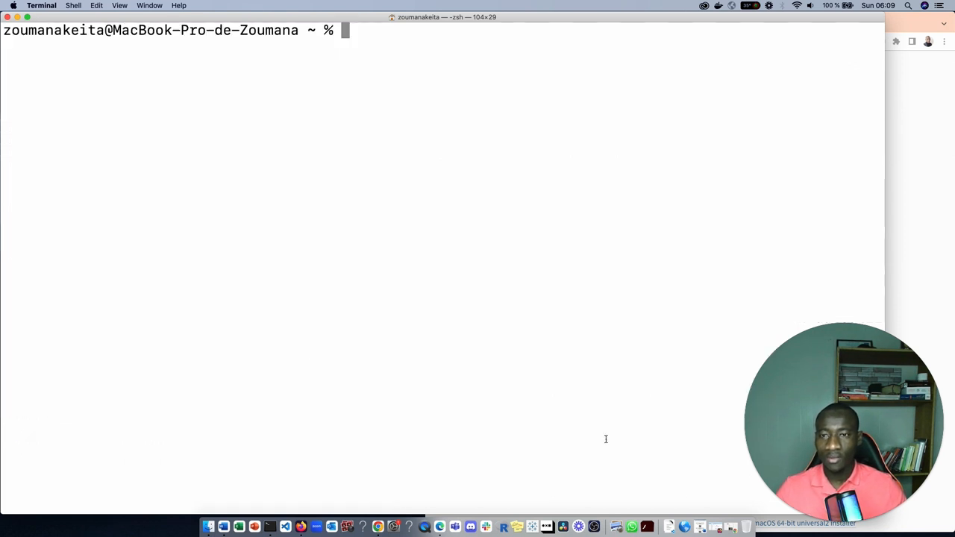
mouse_move(546, 203)
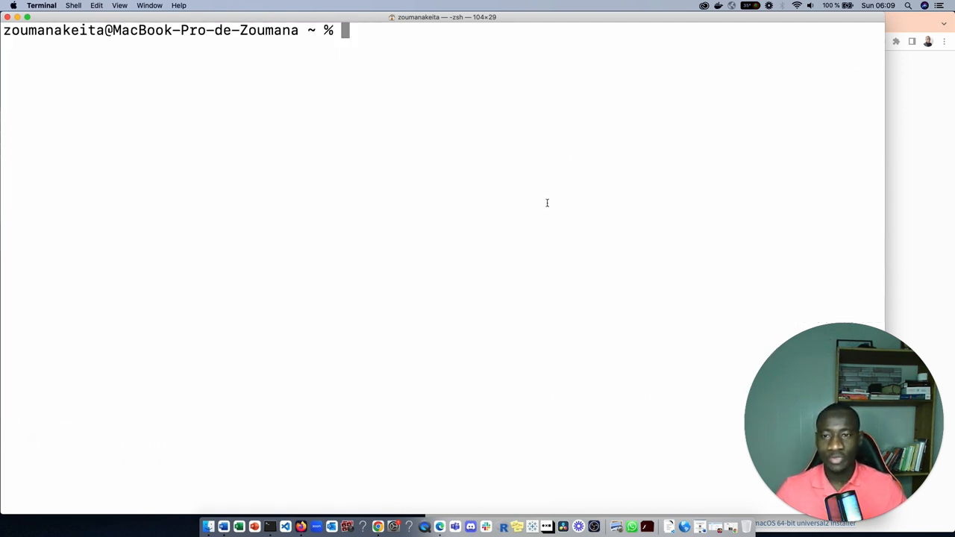
Step: Register project_env as a Jupyter kernel with python -m ipykernel install --user --name=project_env
type("python -m ipykernel install --user --name=[my_virtual_env]")
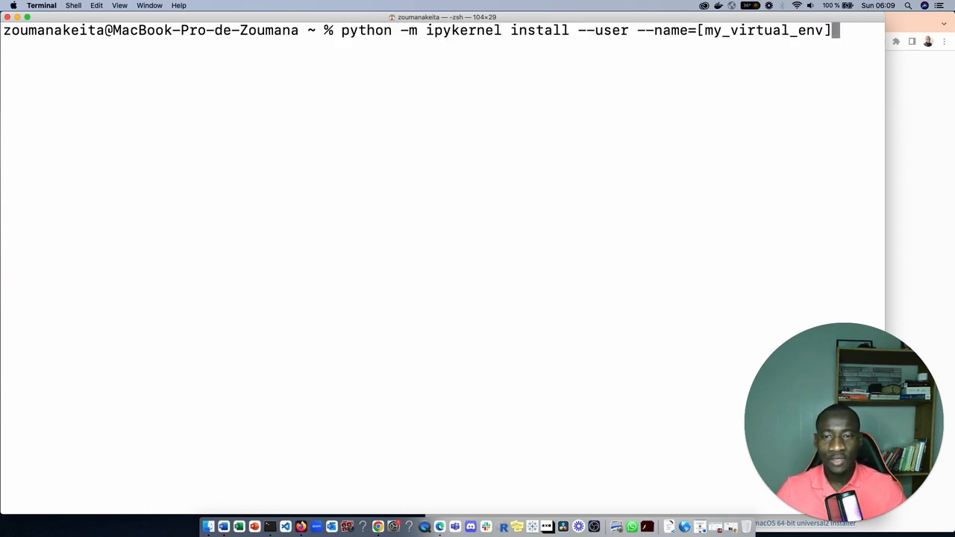
mouse_move(841, 149)
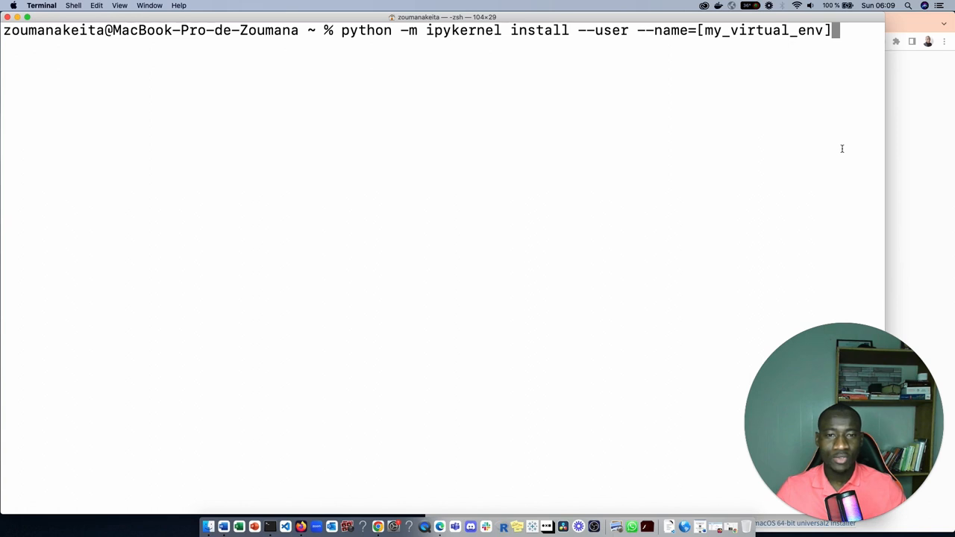
mouse_move(418, 34)
type("projec")
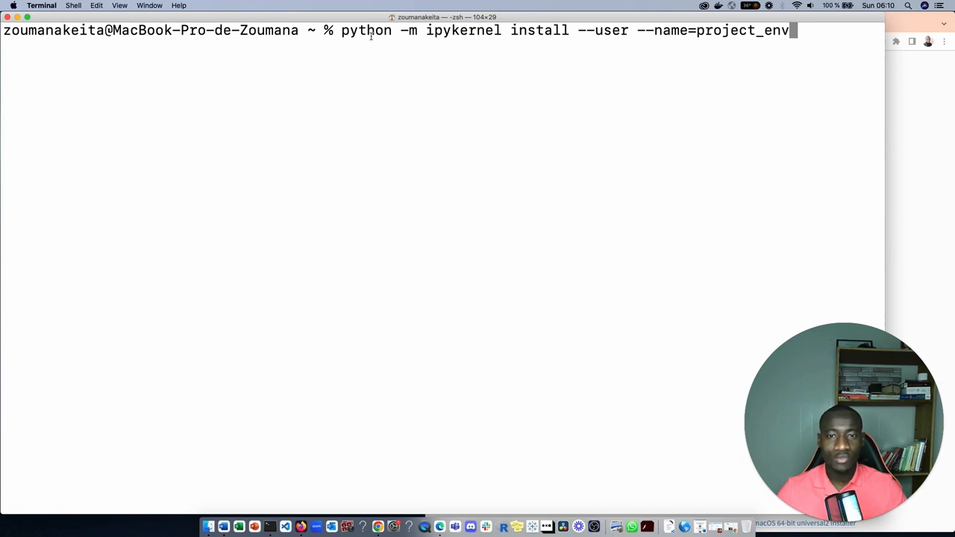
mouse_move(618, 38)
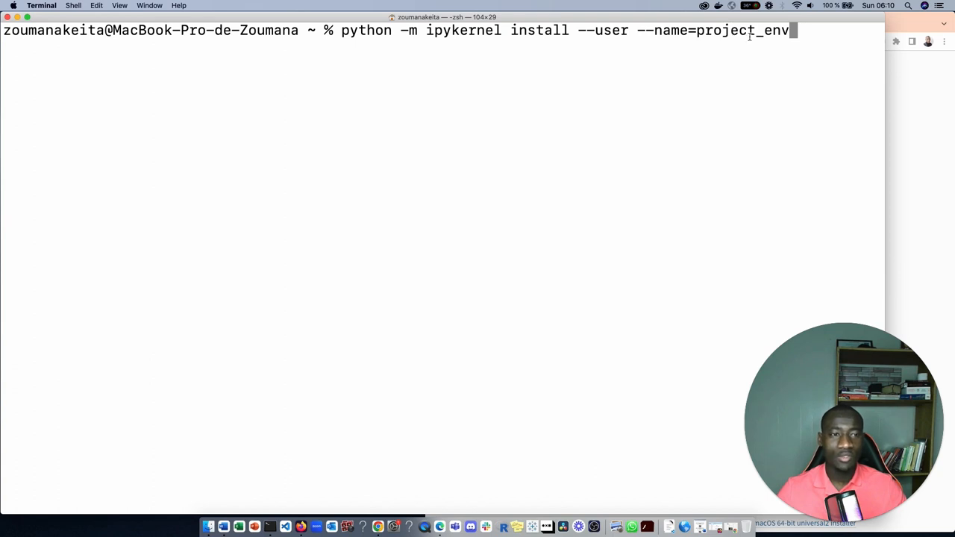
mouse_move(613, 84)
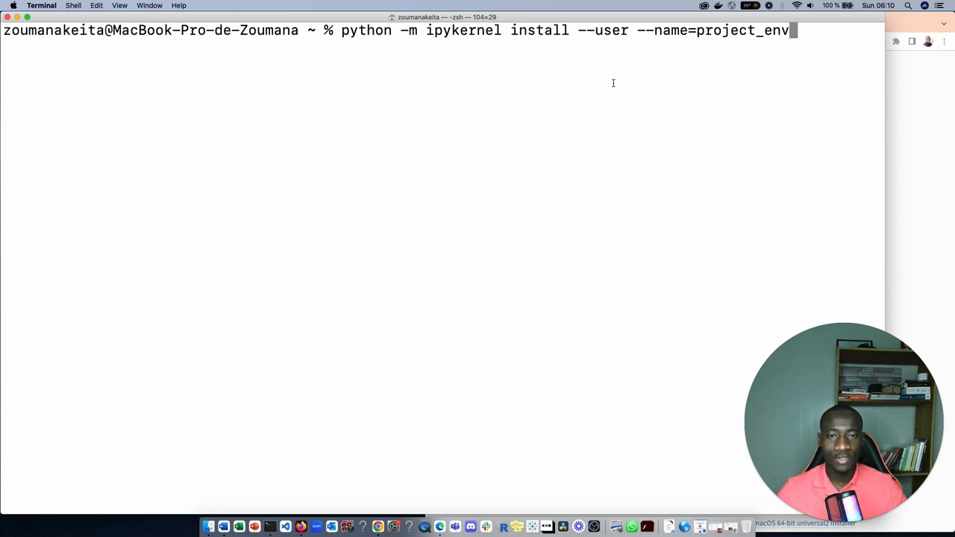
mouse_move(647, 82)
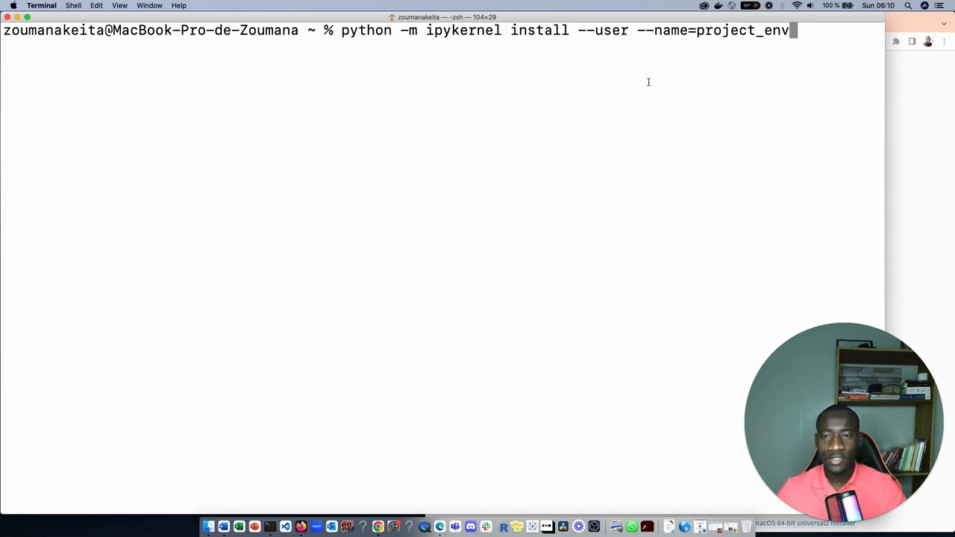
key("Return")
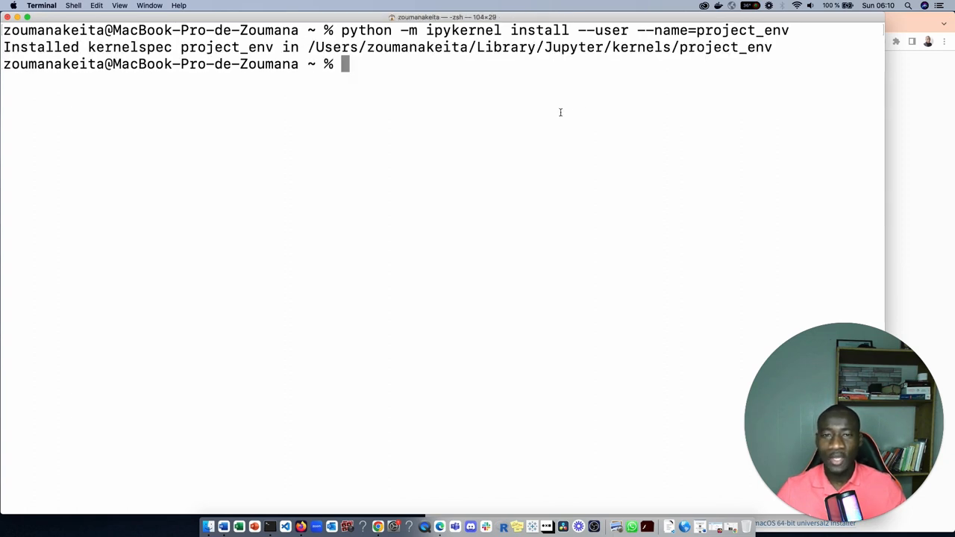
mouse_move(31, 53)
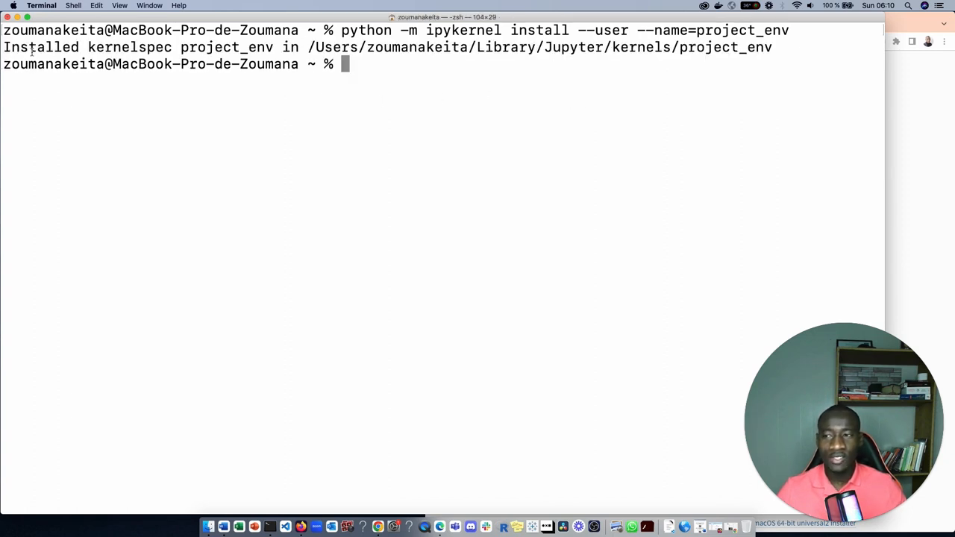
double_click(39, 47)
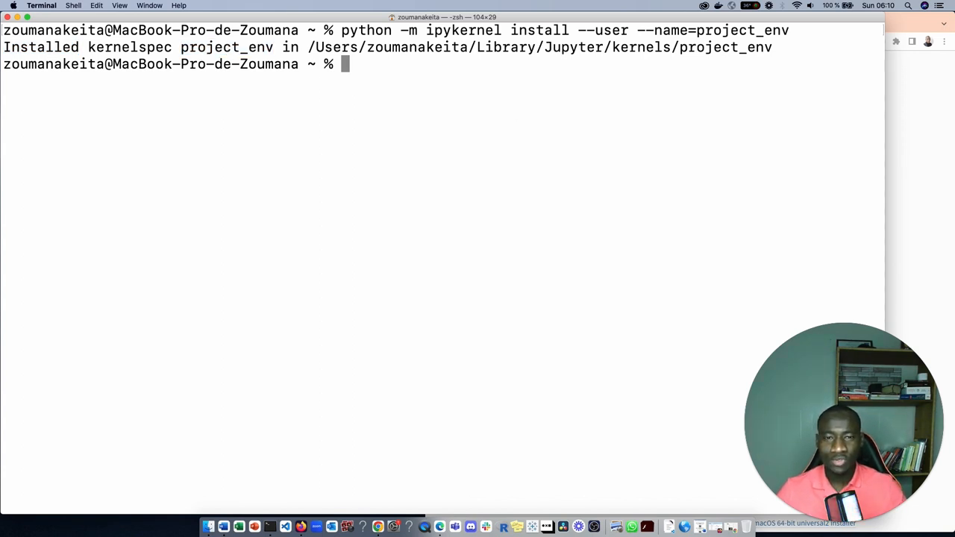
Step: Launch jupyter notebook to show the home file listing in Chrome
type("n")
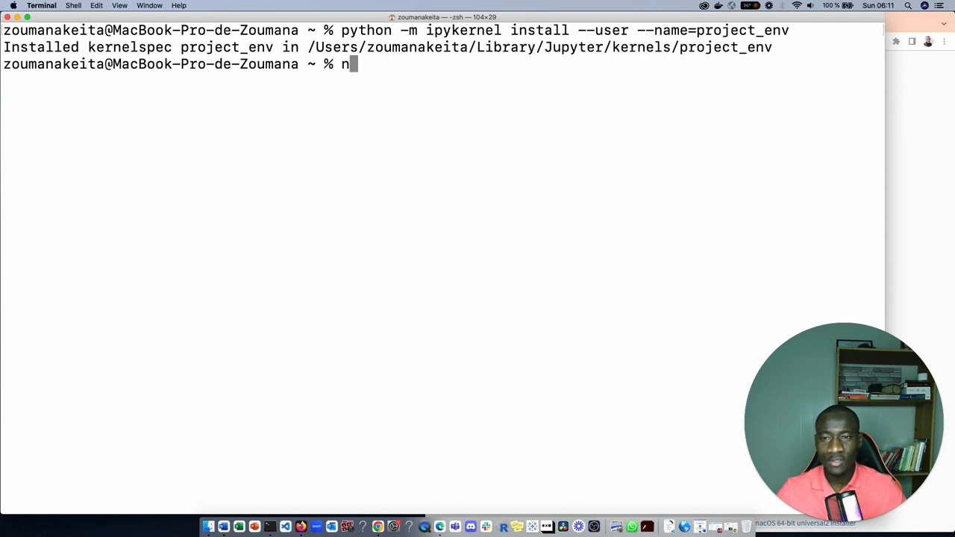
type("ju")
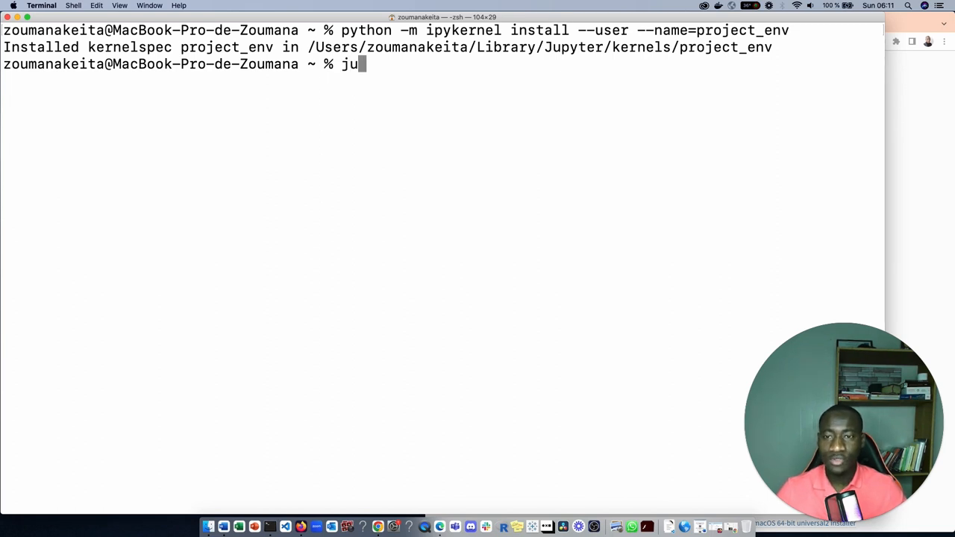
type("p")
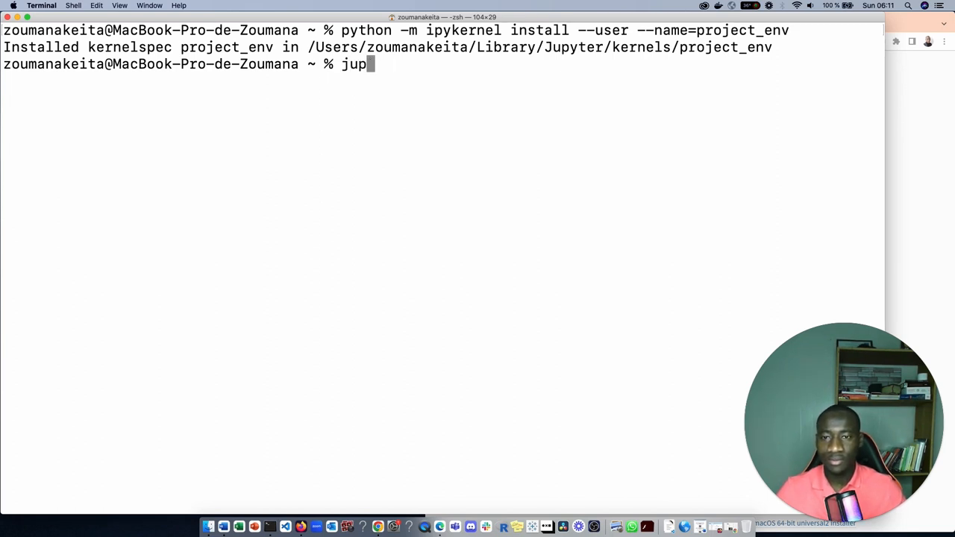
type("yter note")
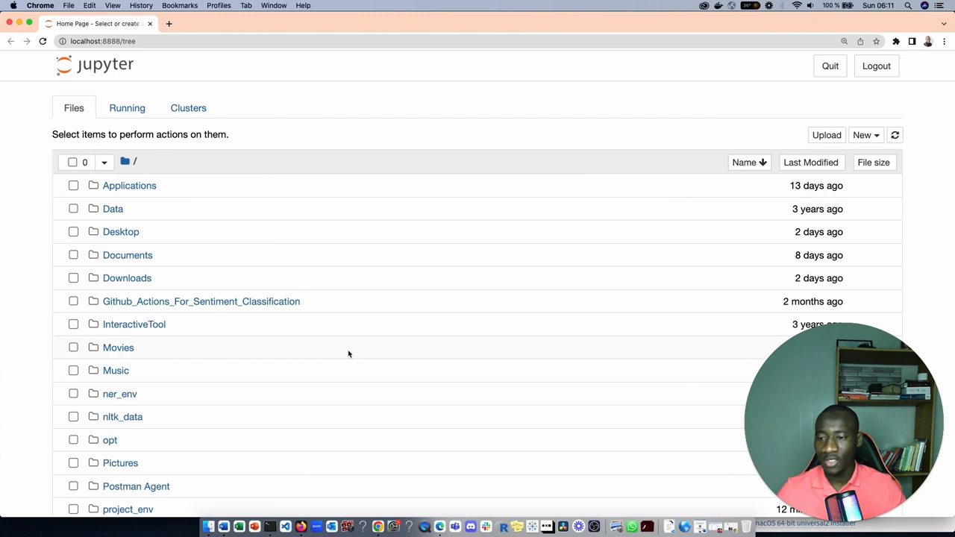
mouse_move(355, 352)
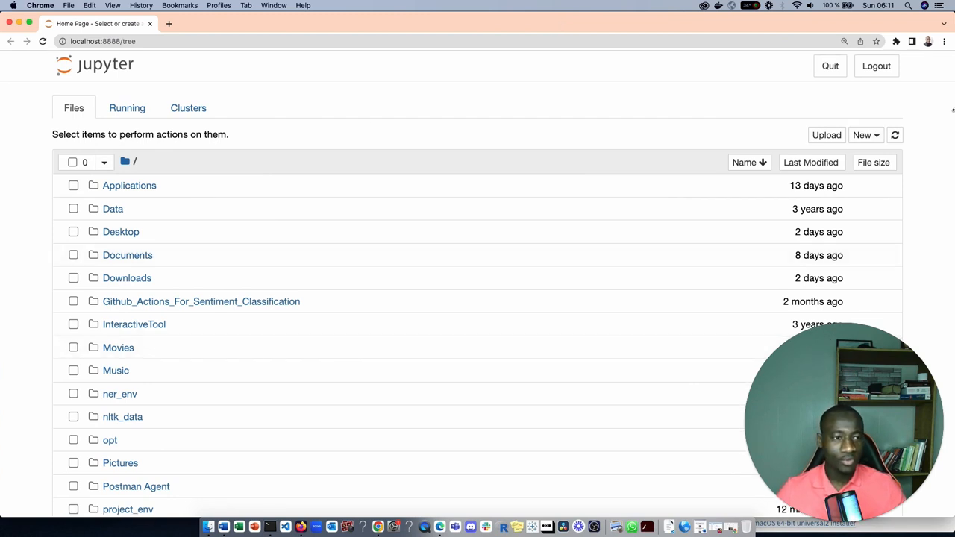
Step: Create a new notebook on the project_env kernel from the New menu
left_click(865, 134)
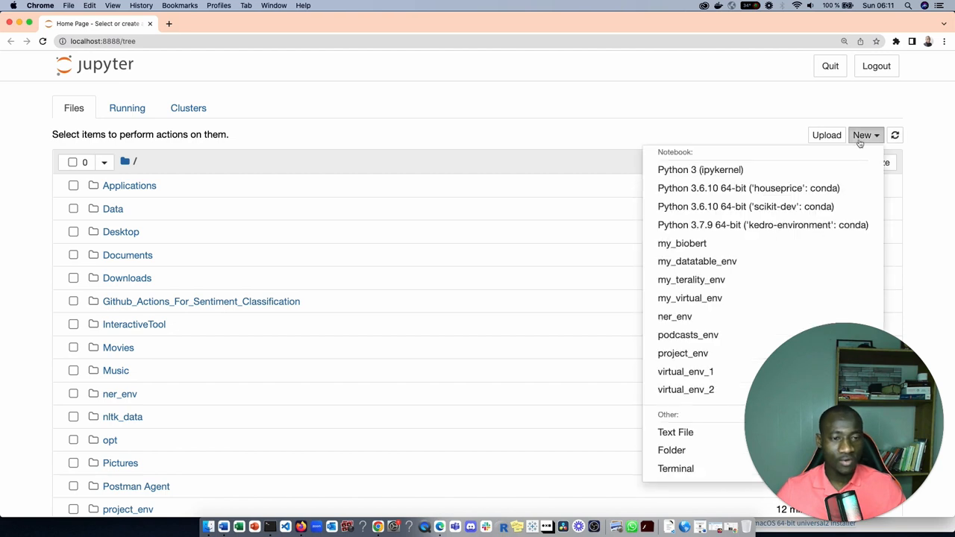
scroll("down", 3)
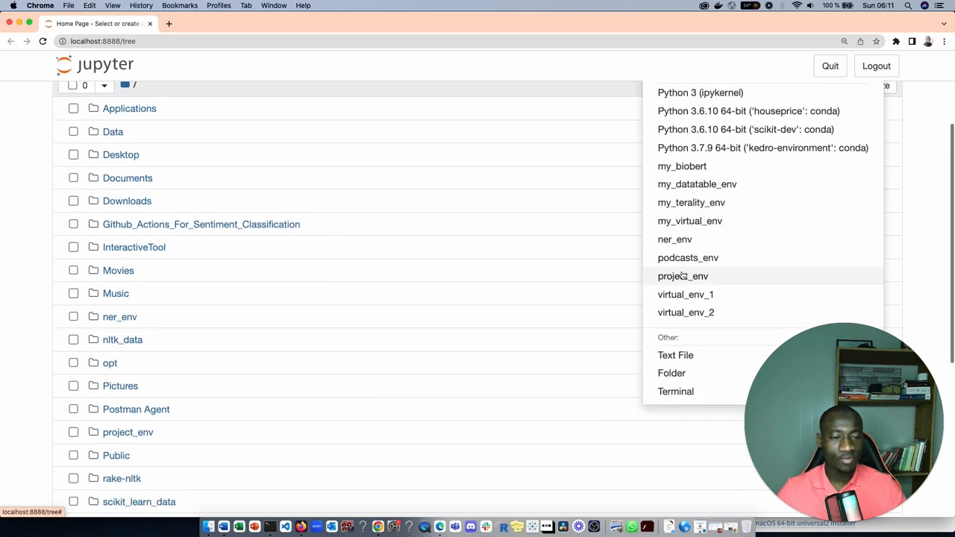
mouse_move(682, 276)
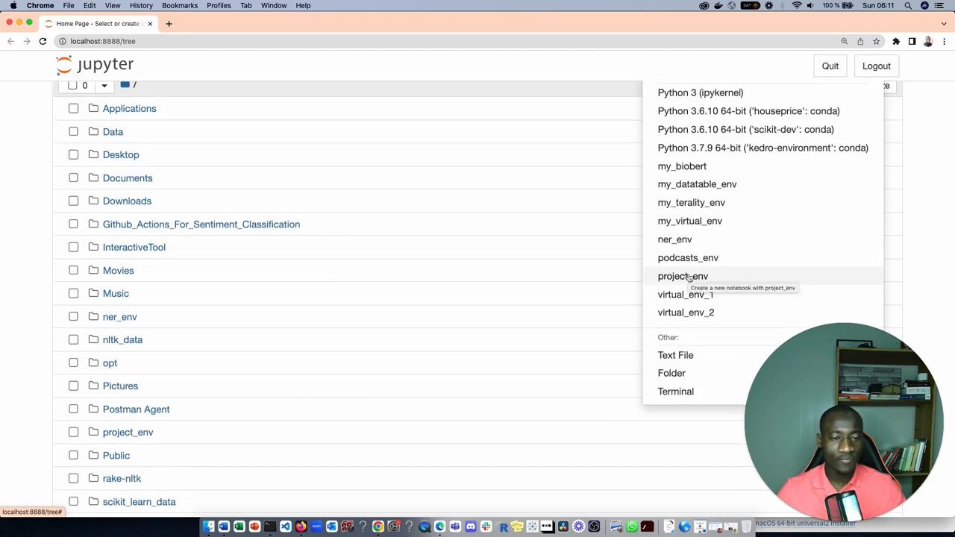
left_click(683, 276)
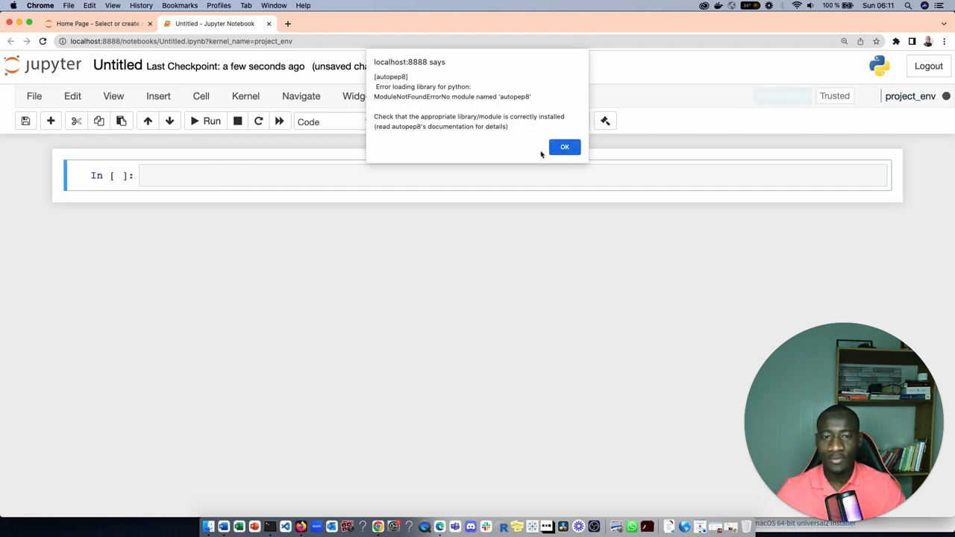
Step: Dismiss the autopep8 alert and run 'import pandas as pd' in the first cell
left_click(564, 146)
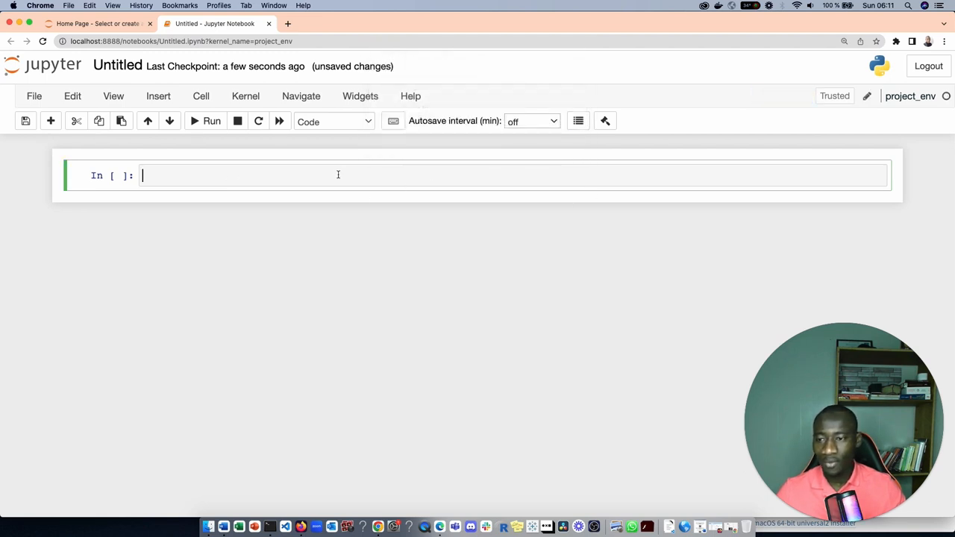
type("import pandas as pd")
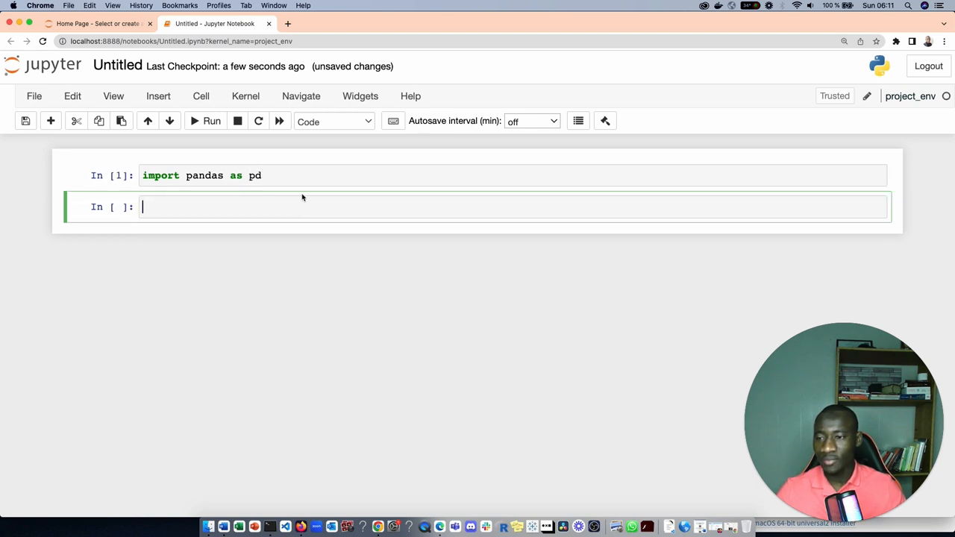
left_click(276, 176)
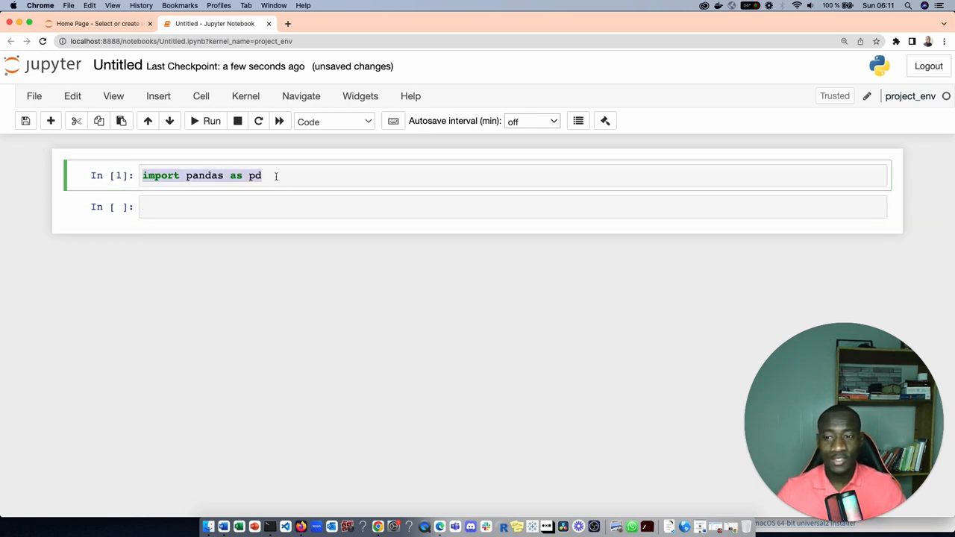